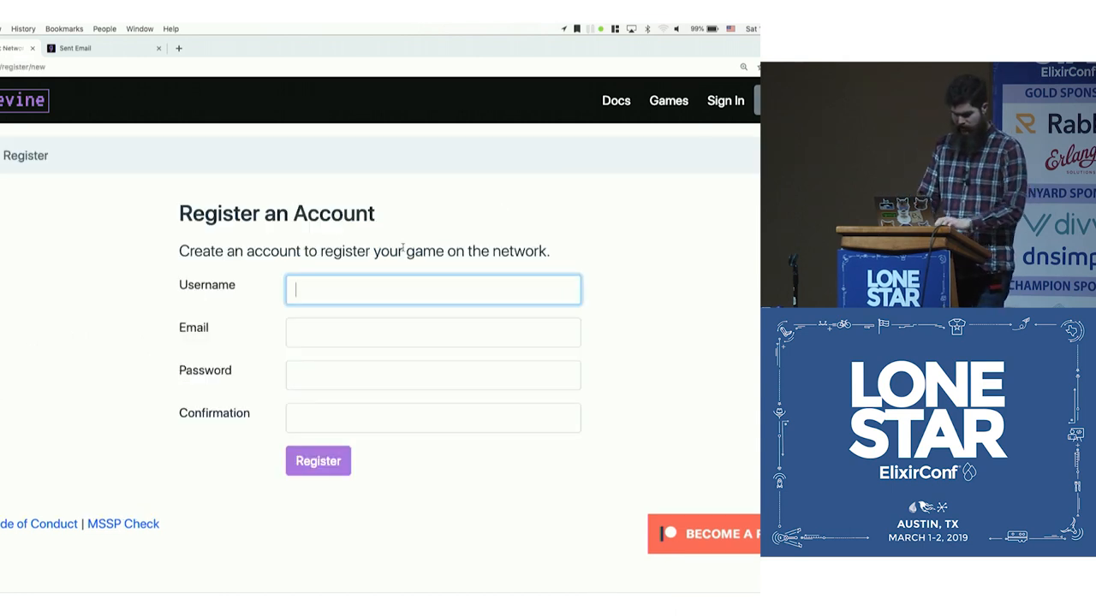
- Register account 'eric' with a suggested email, then verify it via the welcome email link
text(eric)
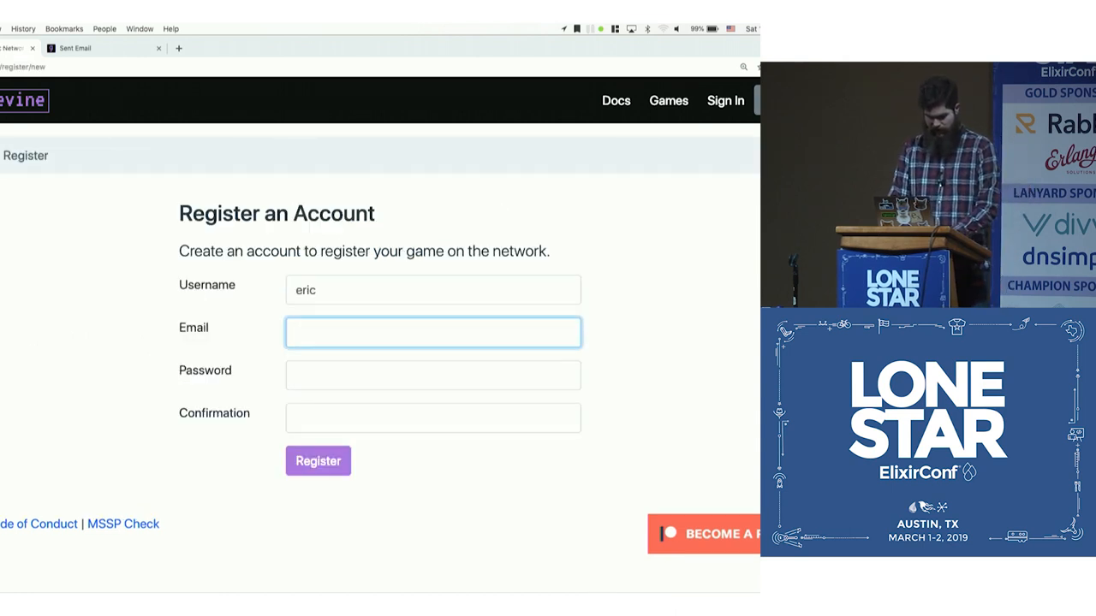
text(eric)
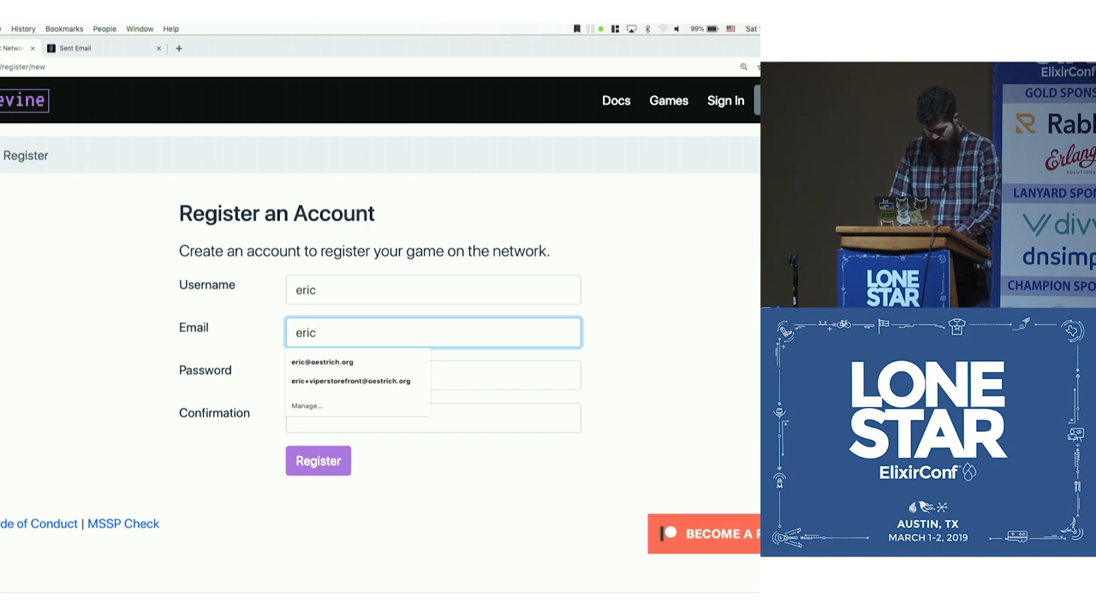
click(322, 363)
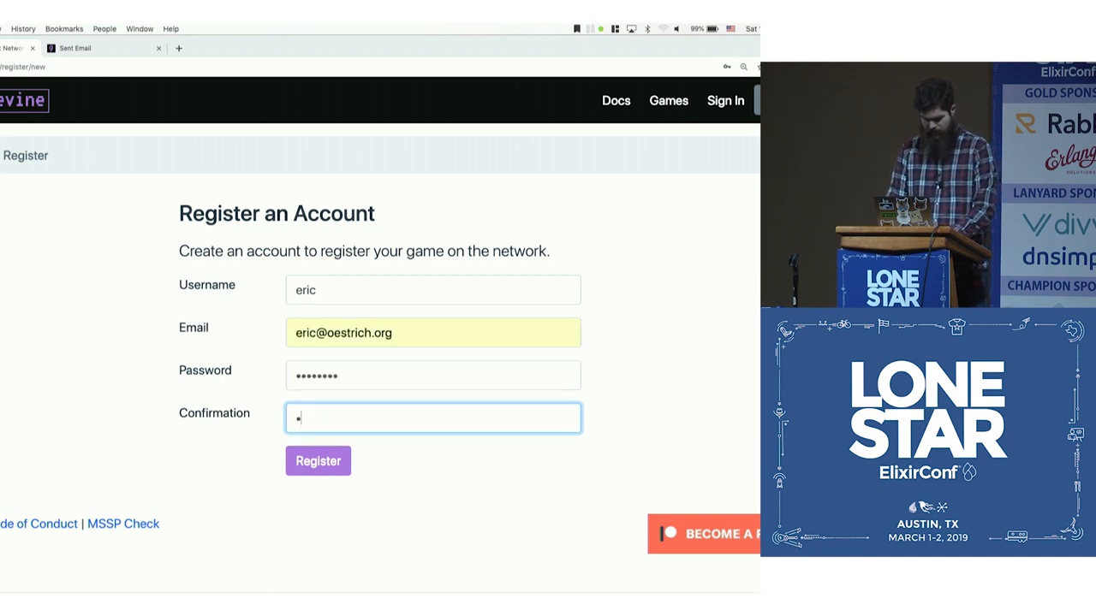
click(318, 461)
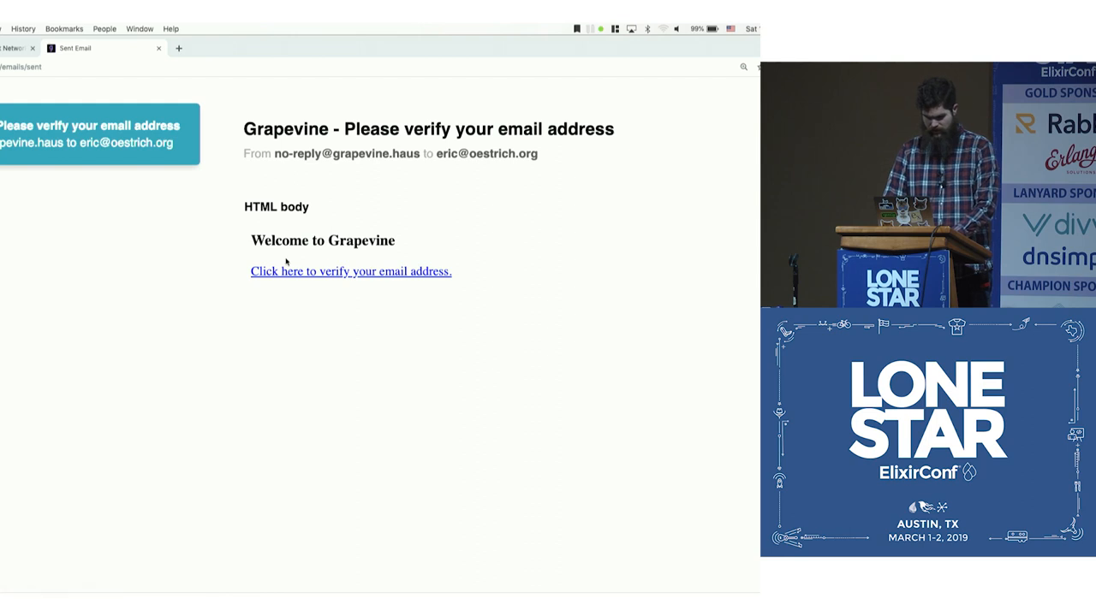
click(349, 271)
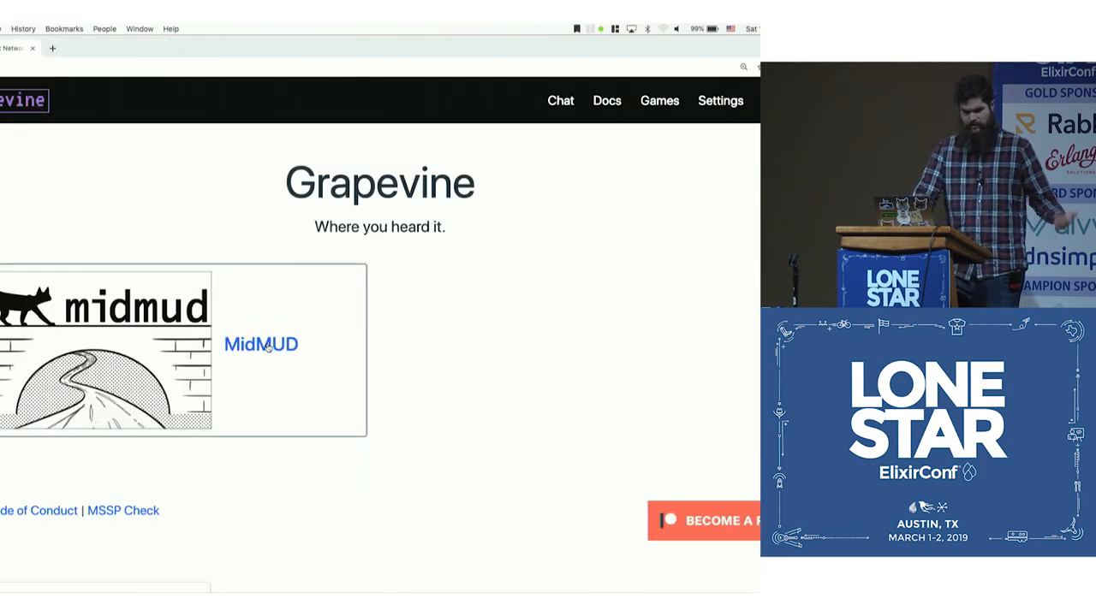
- Launch MidMUD's web client, authorize the telnet connection on the game's site, and return to play
click(260, 344)
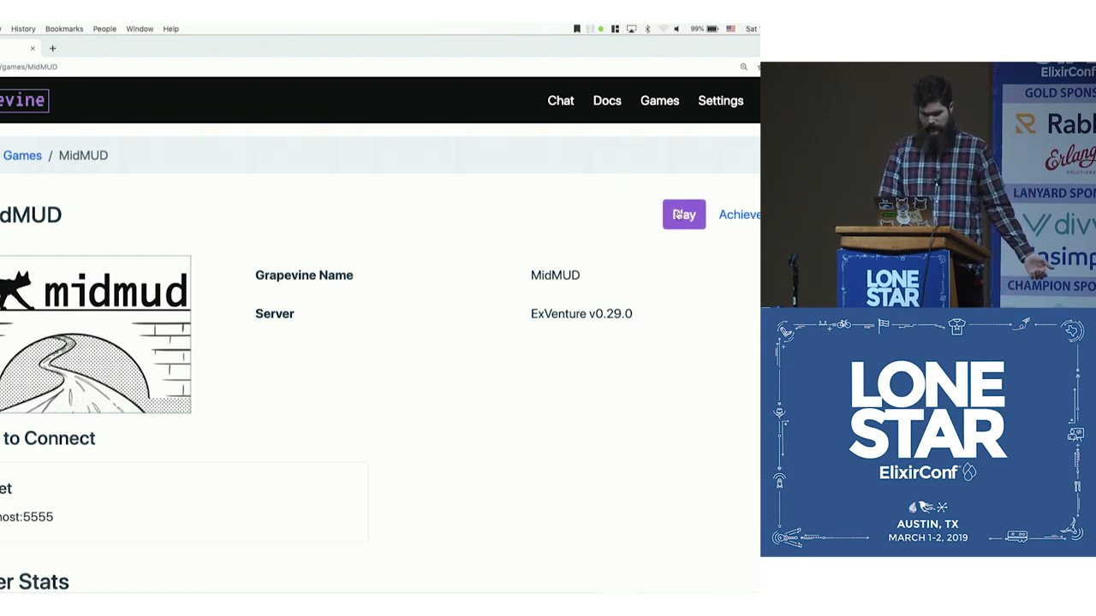
click(683, 215)
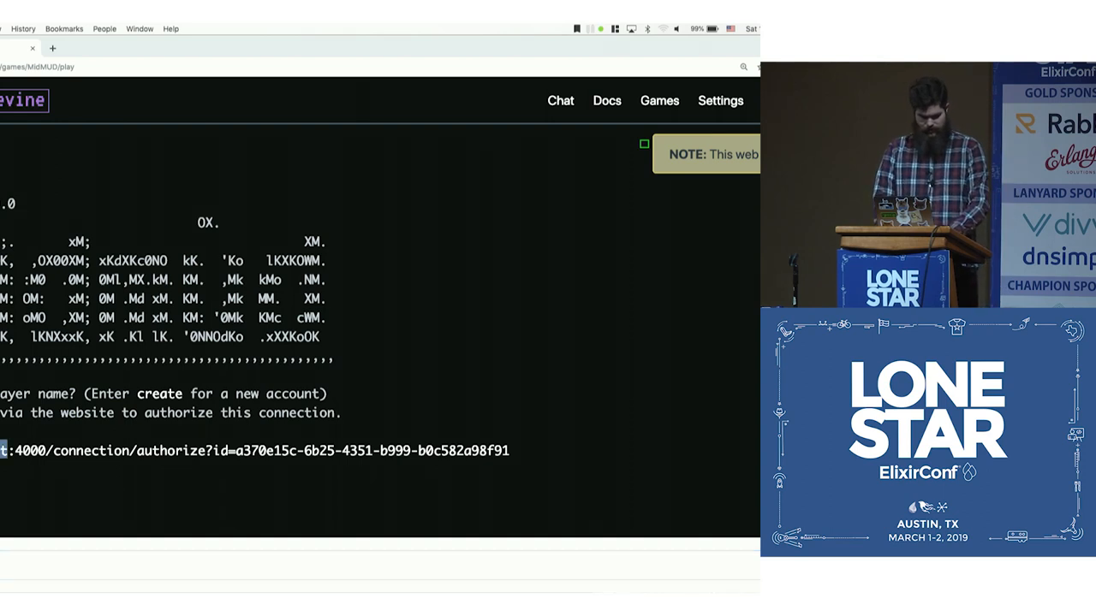
triple_click(257, 450)
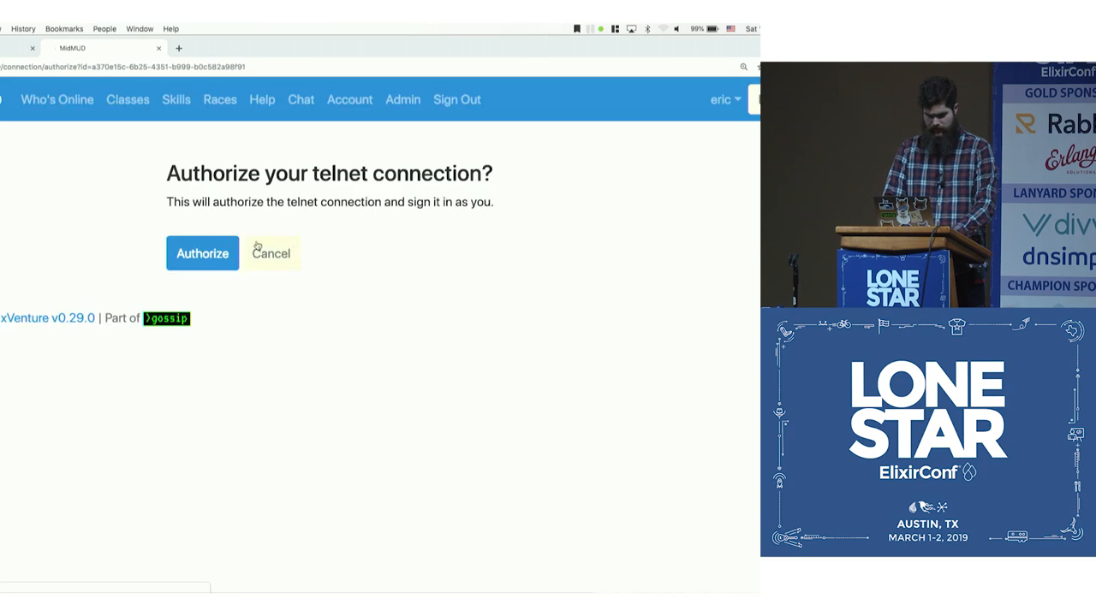
click(202, 253)
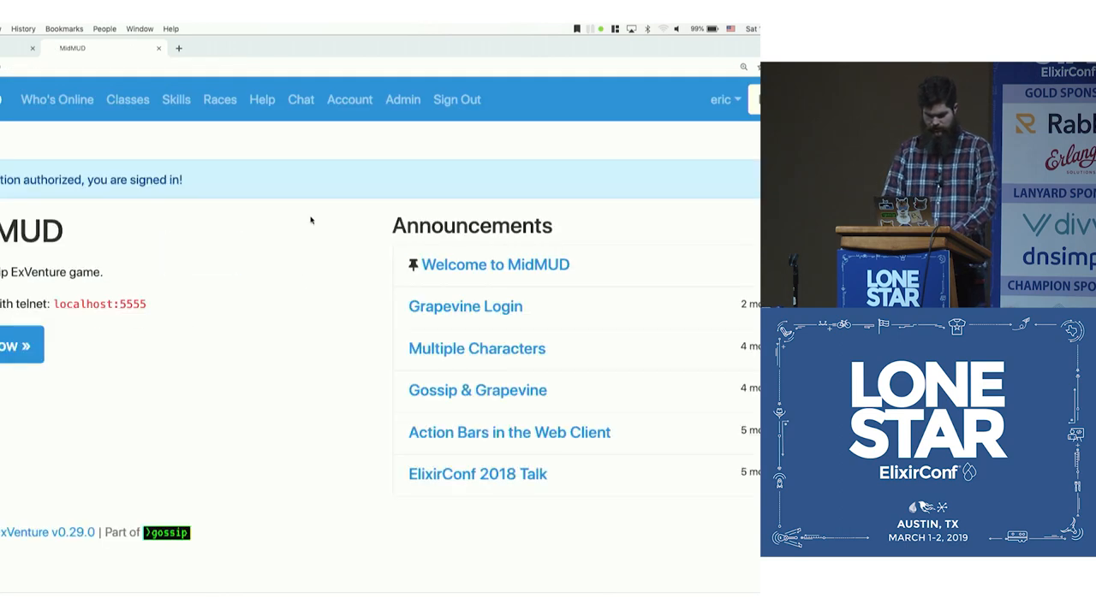
click(20, 346)
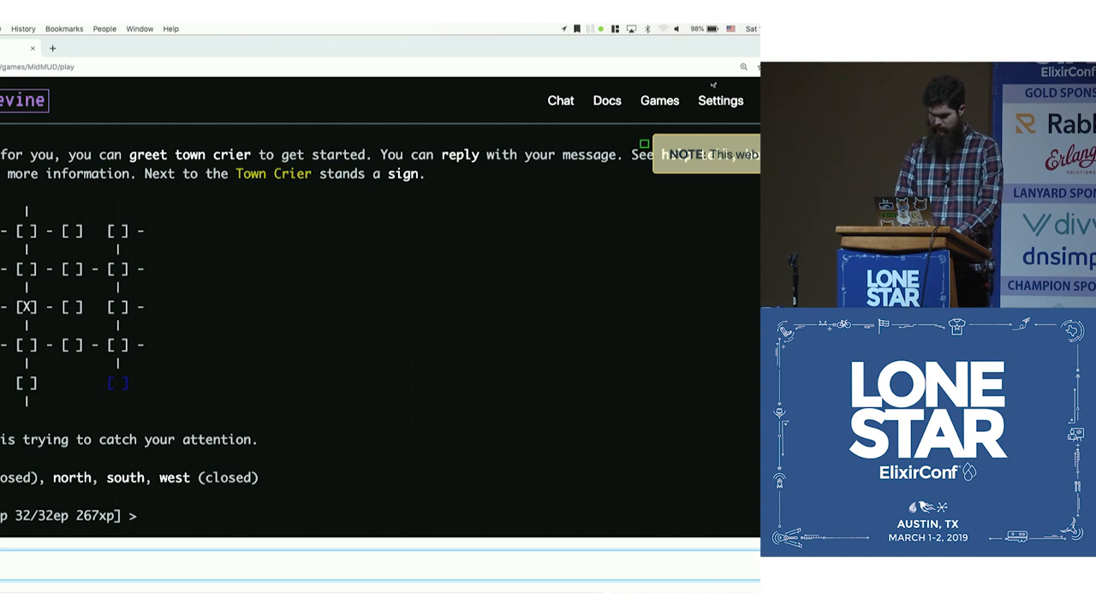
- Bring up localhost:4100/metrics showing Grapevine's raw Prometheus counters and gauges
click(720, 99)
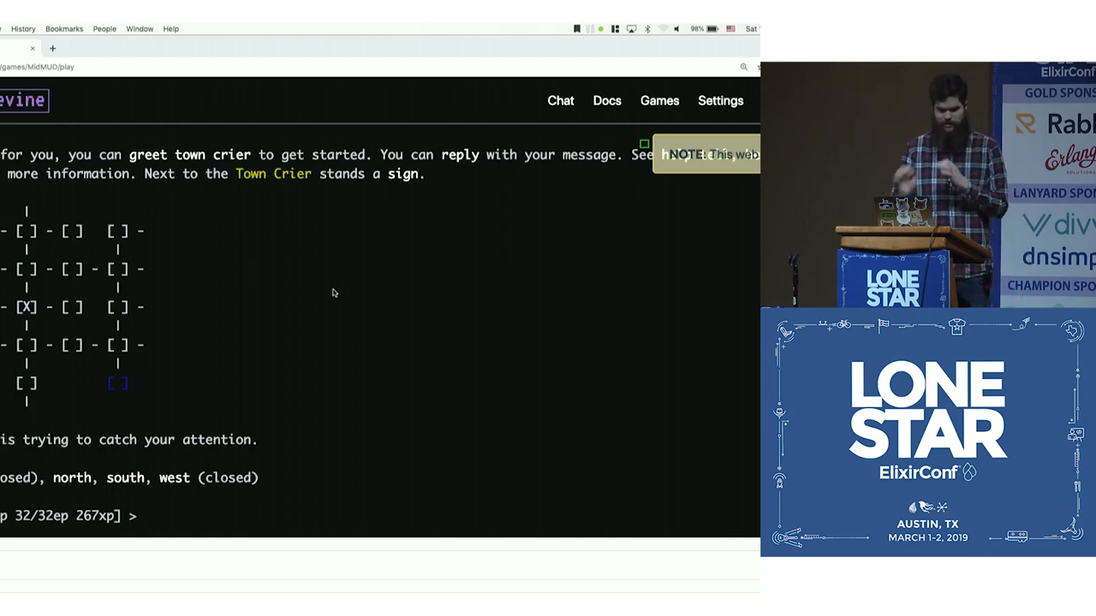
mouse_move(265, 387)
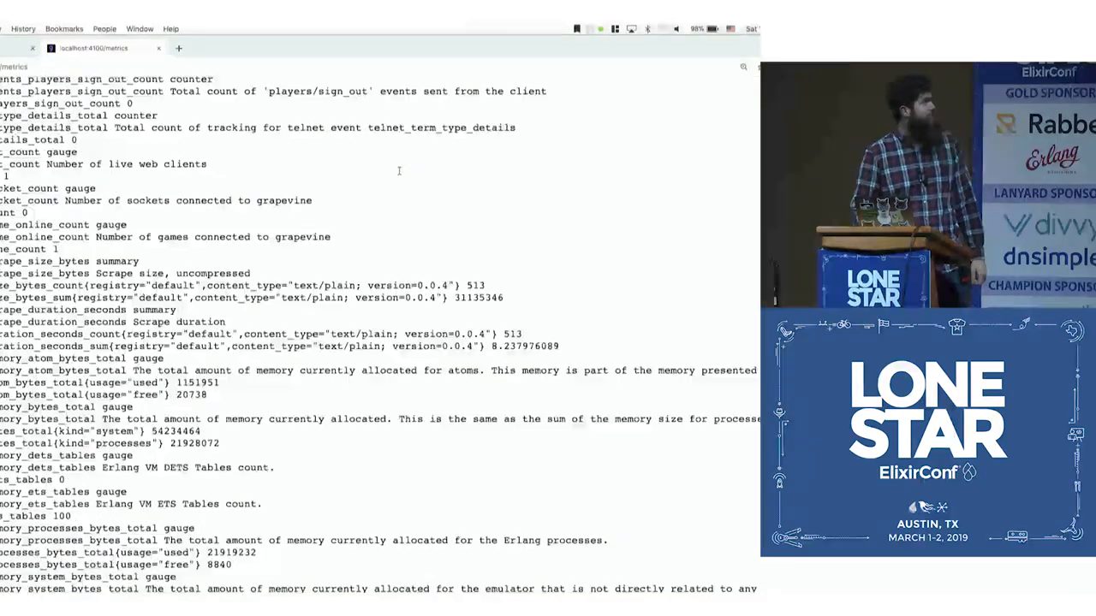
scroll(down, 3)
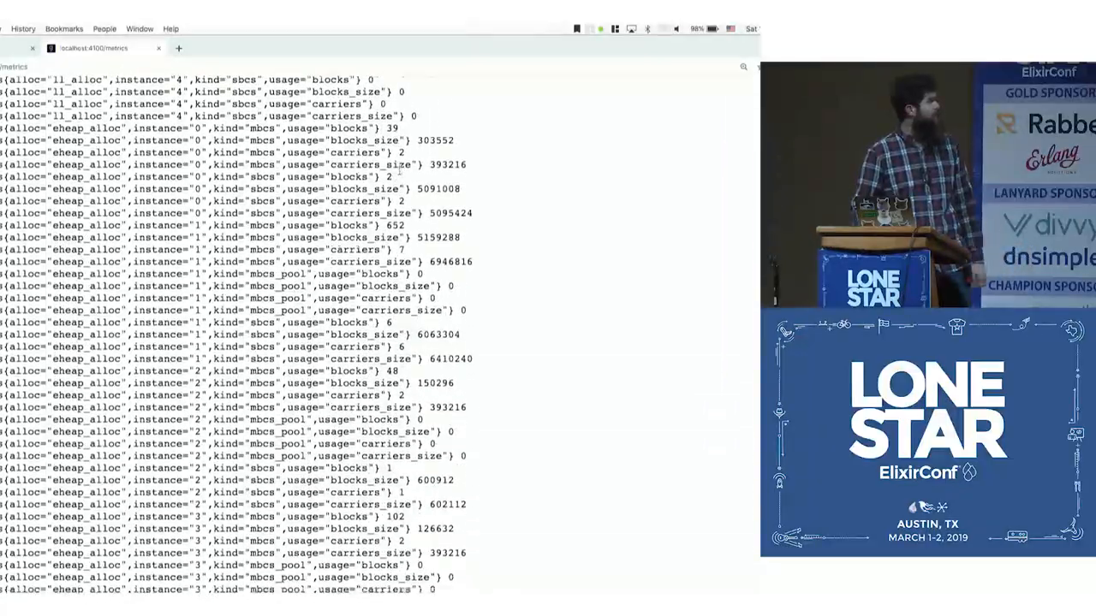
scroll(down, 3)
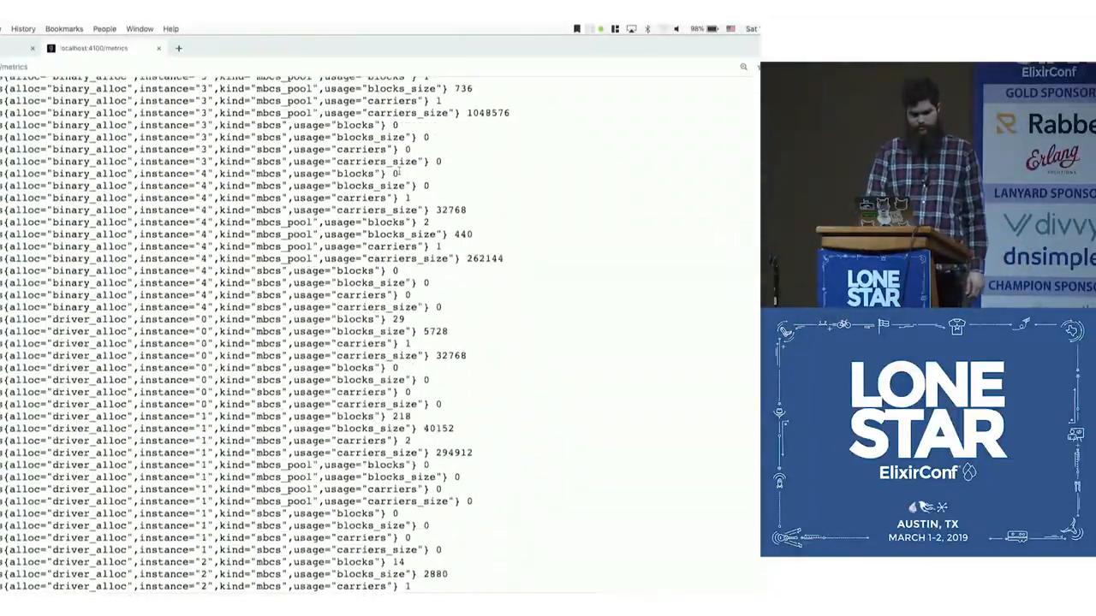
scroll(down, 3)
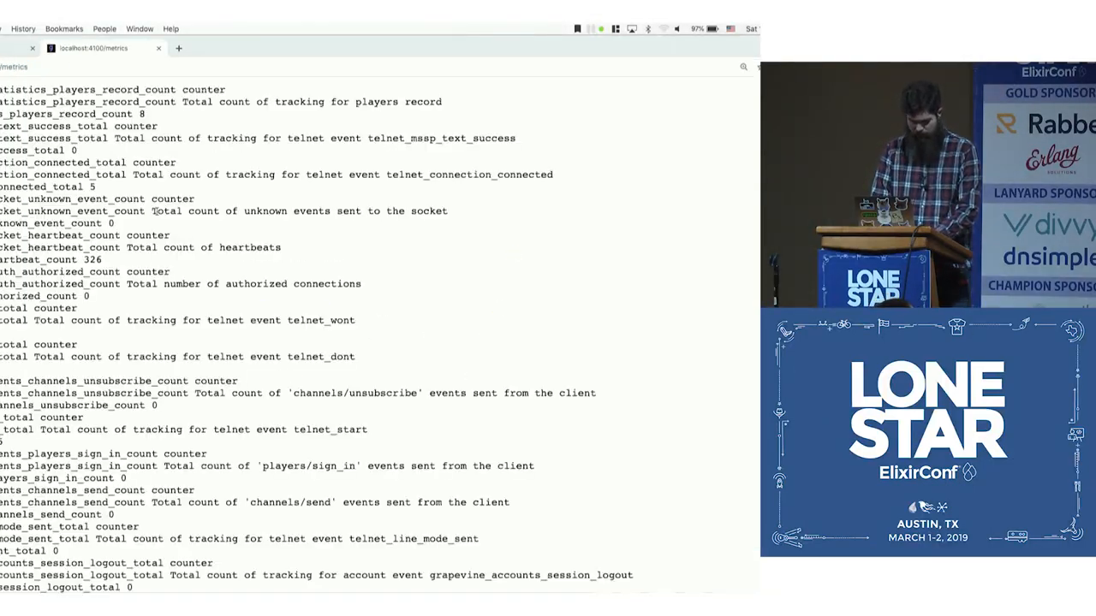
- Leave the metrics page and switch focus to iTerm2 with the server log
click(696, 84)
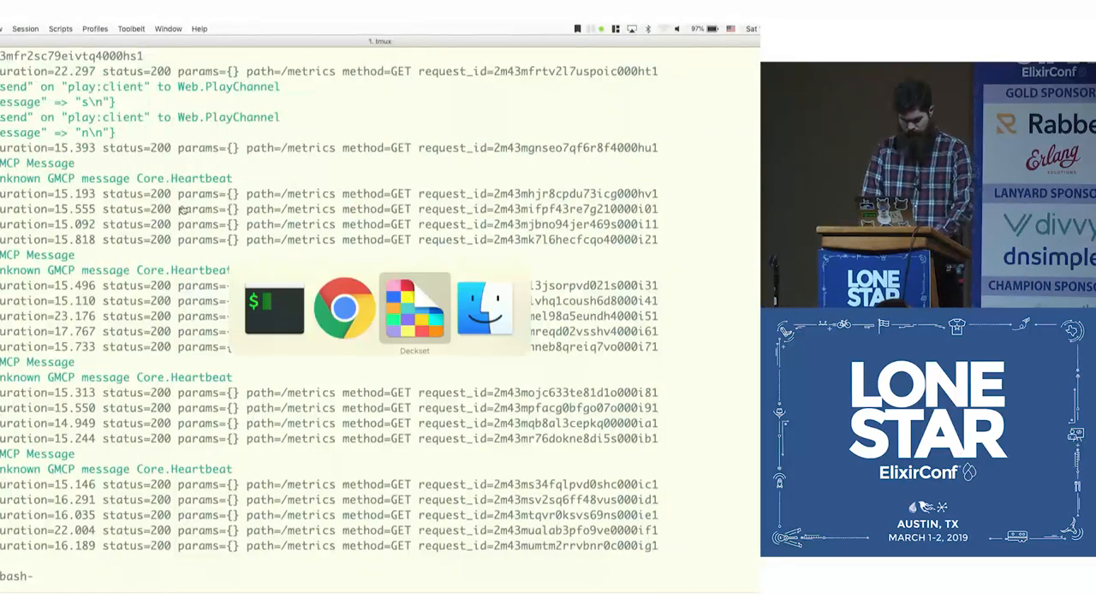
click(346, 309)
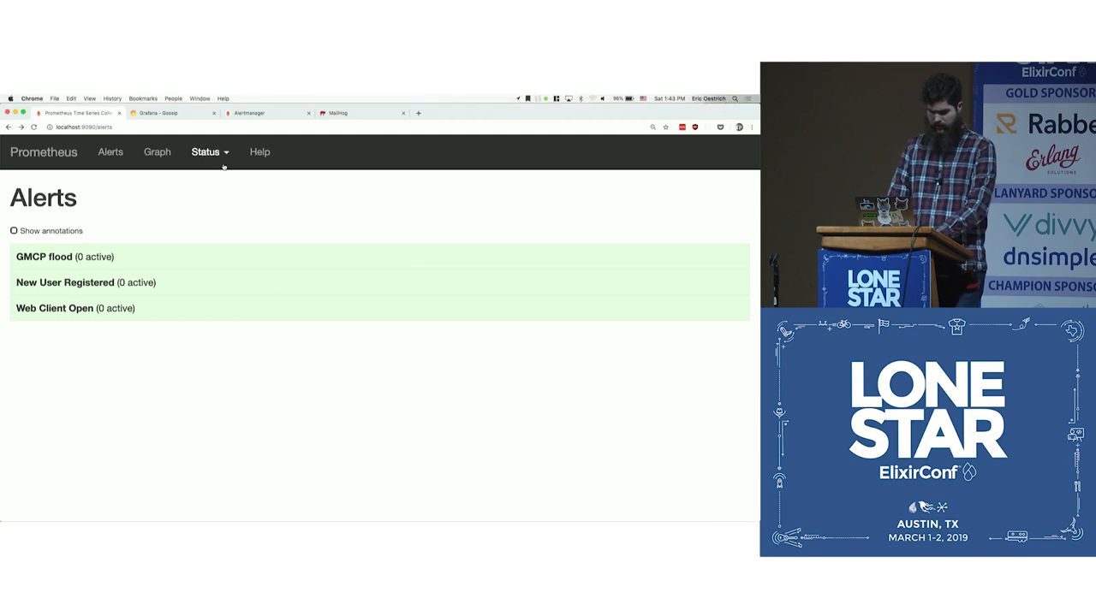
- Return to the Prometheus Graph page to enter the grapevine_accounts_create_total query
click(205, 151)
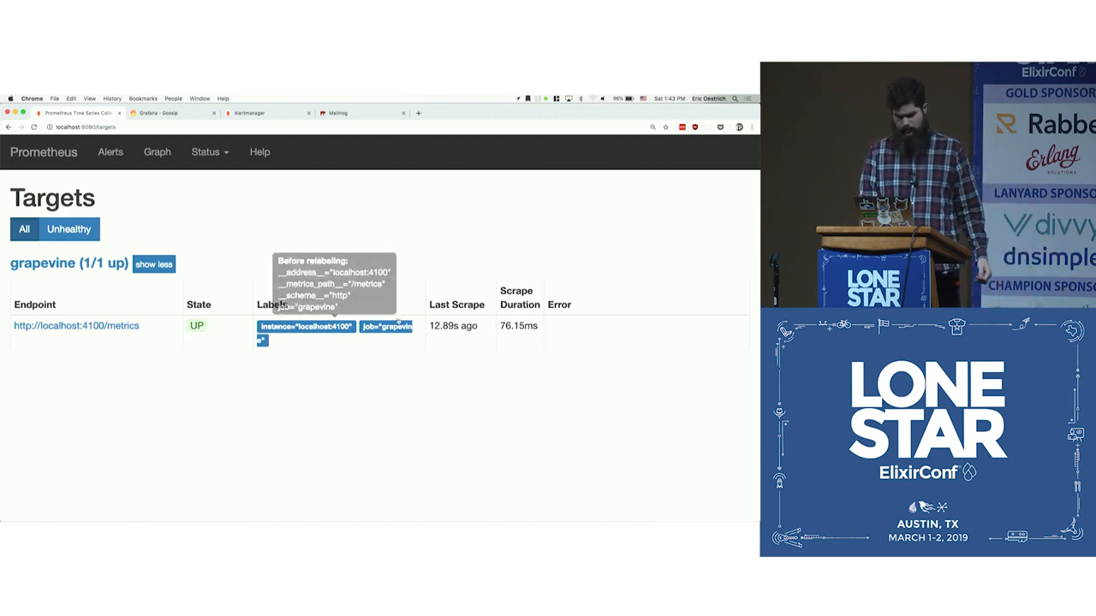
mouse_move(406, 277)
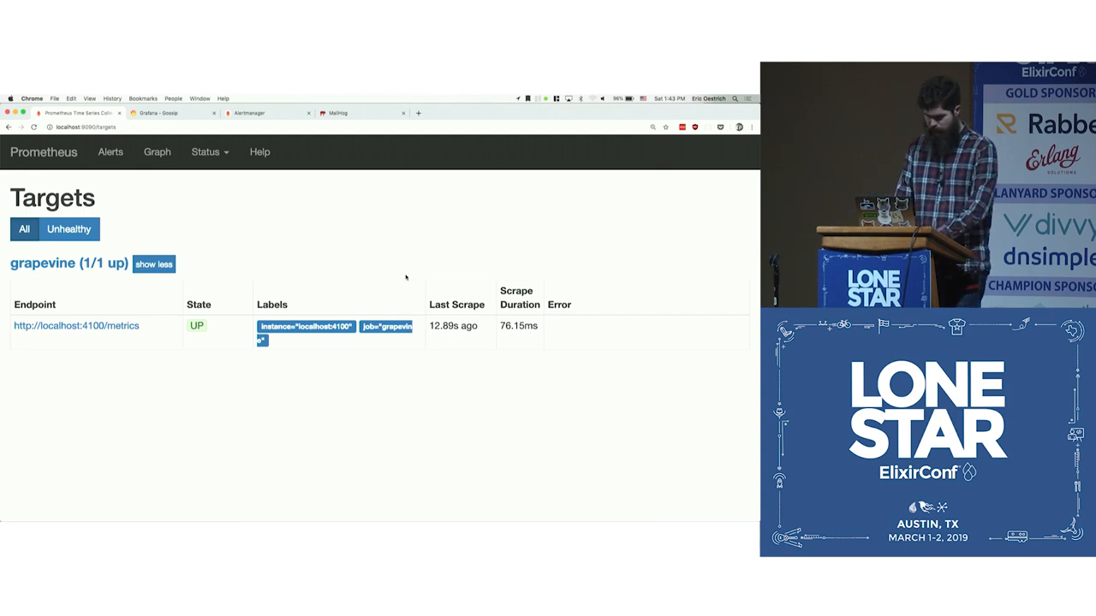
mouse_move(477, 293)
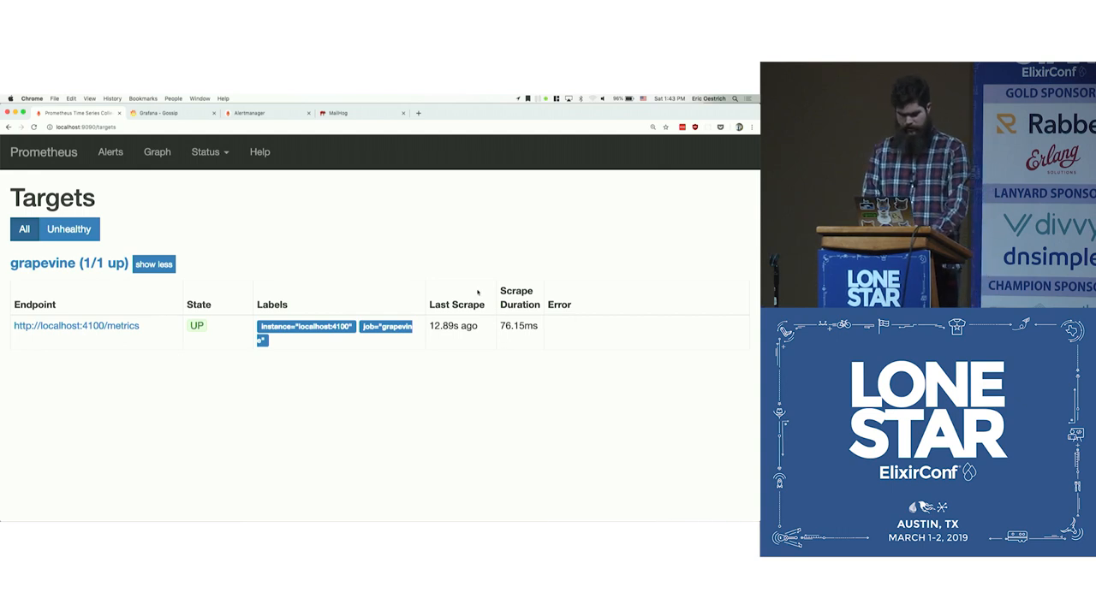
click(158, 151)
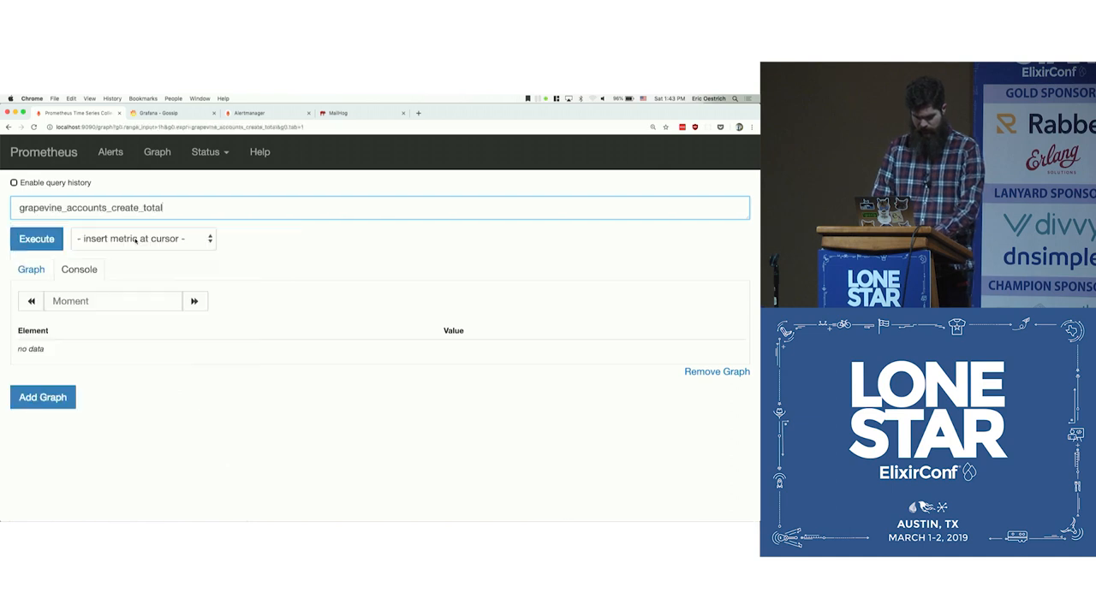
- Execute grapevine_accounts_create_total, returning 1, and view it as a graph
click(36, 238)
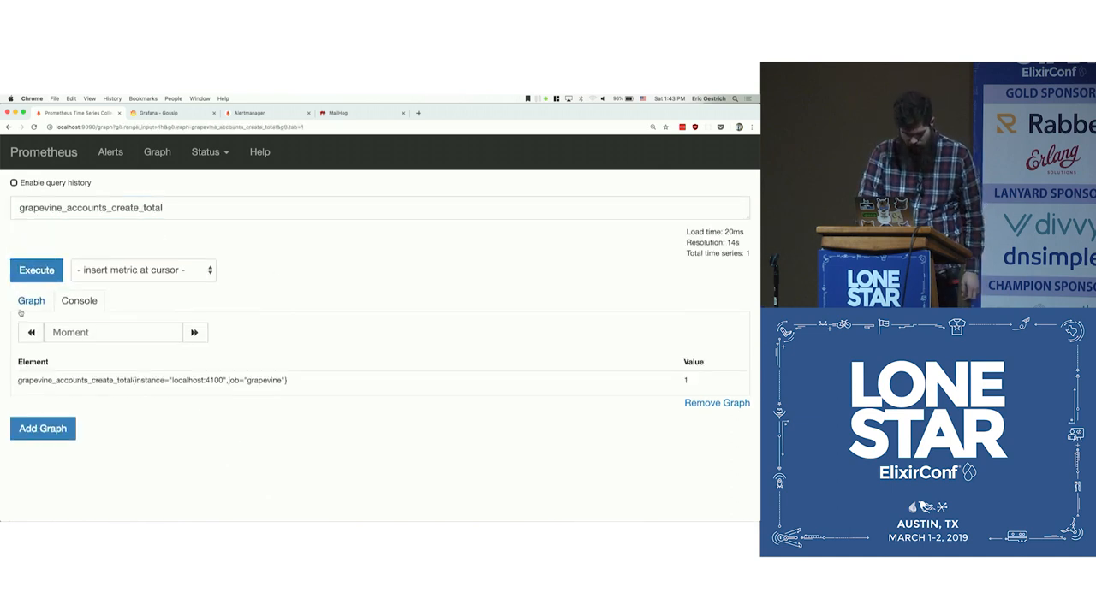
click(31, 301)
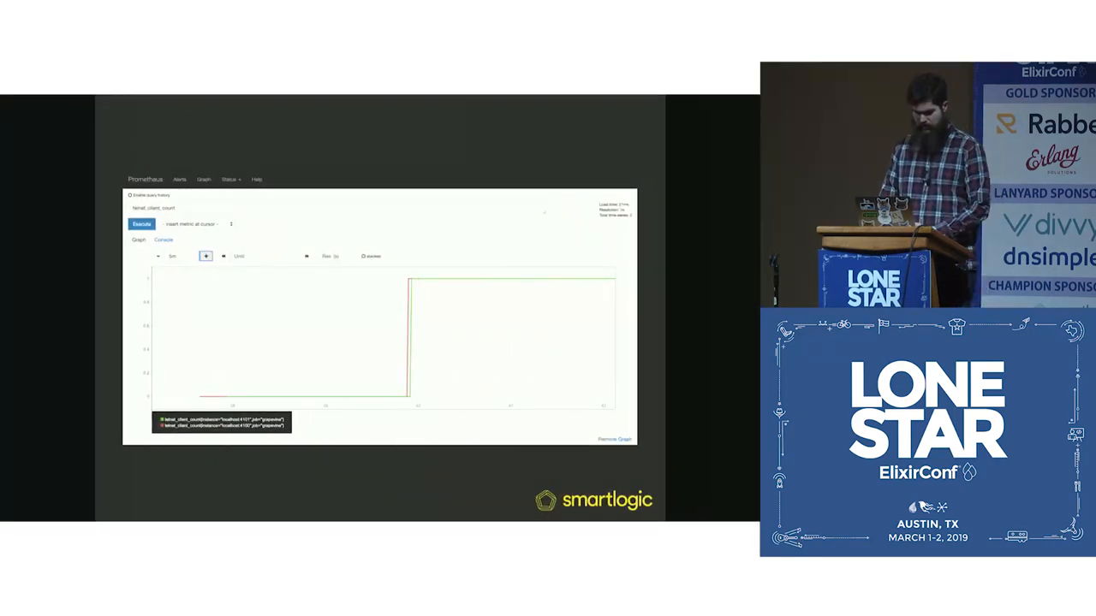
- Exit the slideshow back to the live grapevine_accounts_create_total graph stepping 0 to 1
click(178, 175)
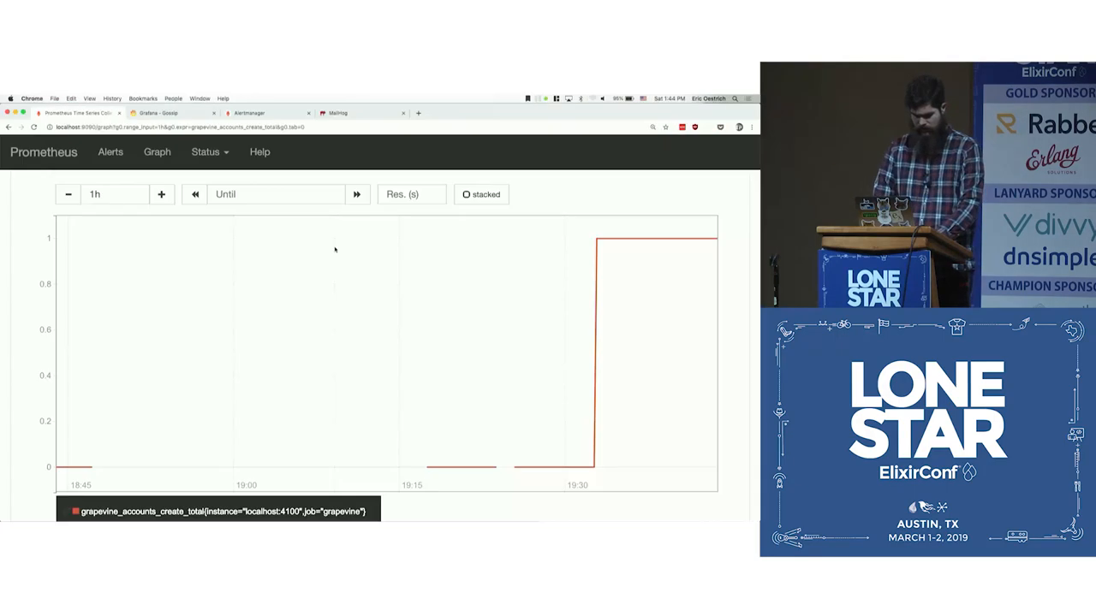
- Graph the firing Web Client Open rule's telnet_client_count > 0, return to Alerts, then the Grafana Gossip dashboard
click(110, 151)
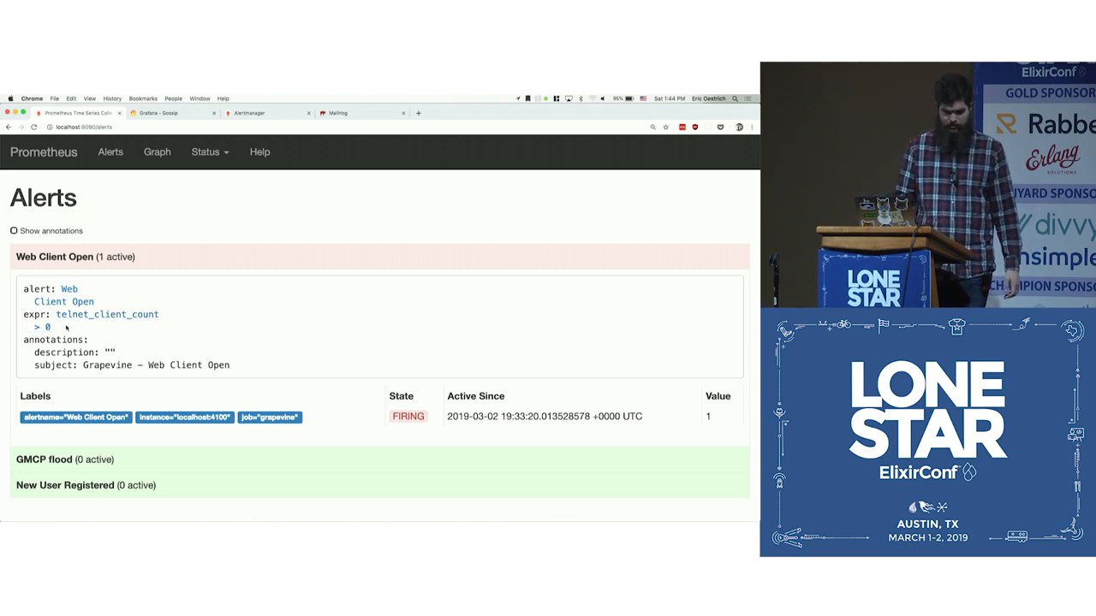
click(106, 315)
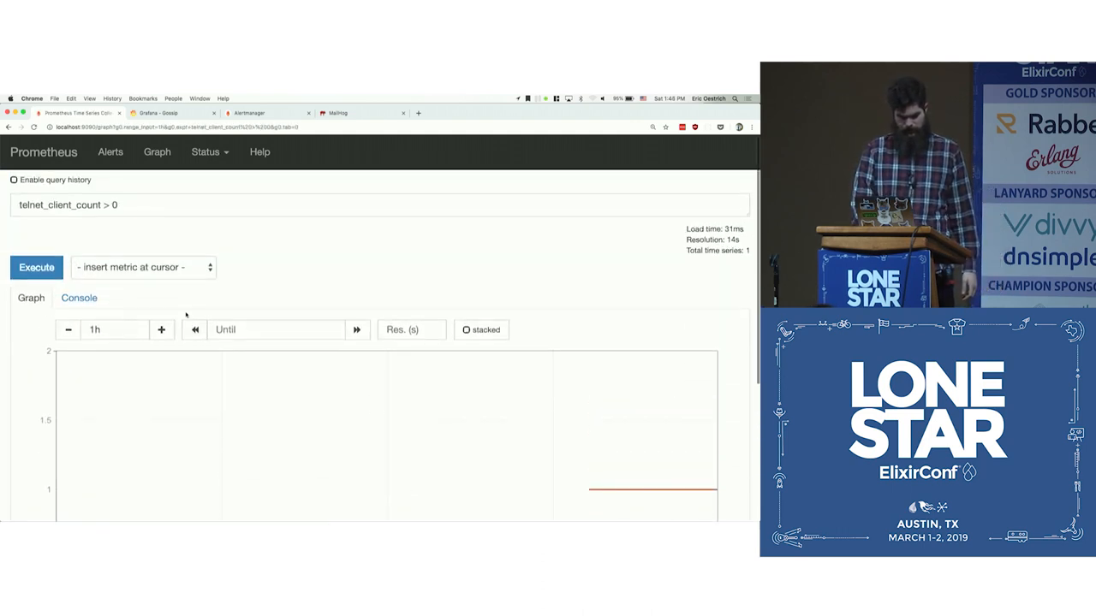
scroll(down, 3)
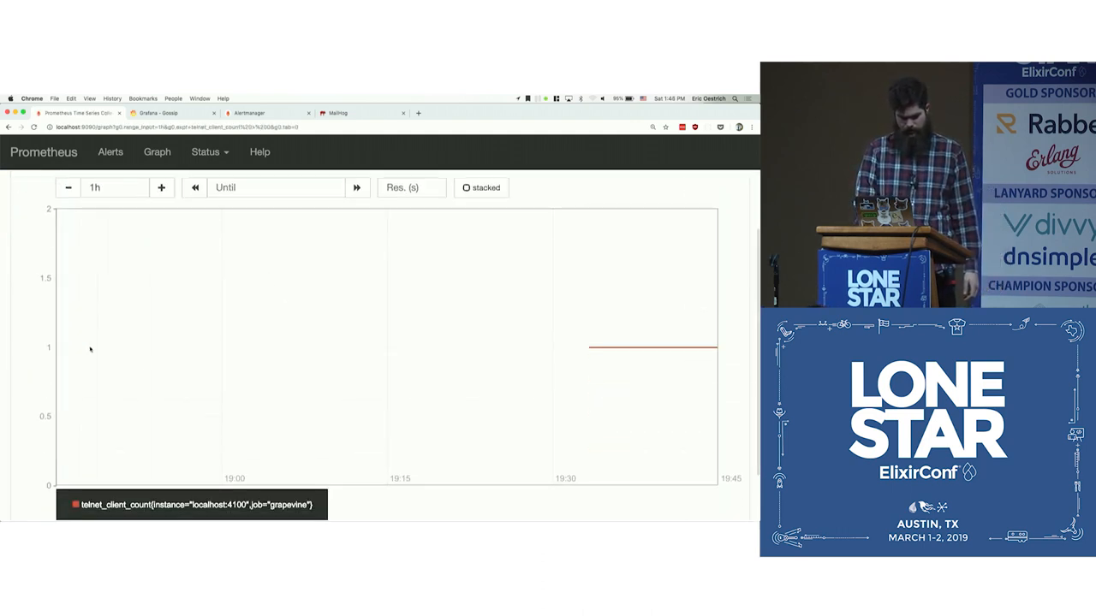
mouse_move(603, 347)
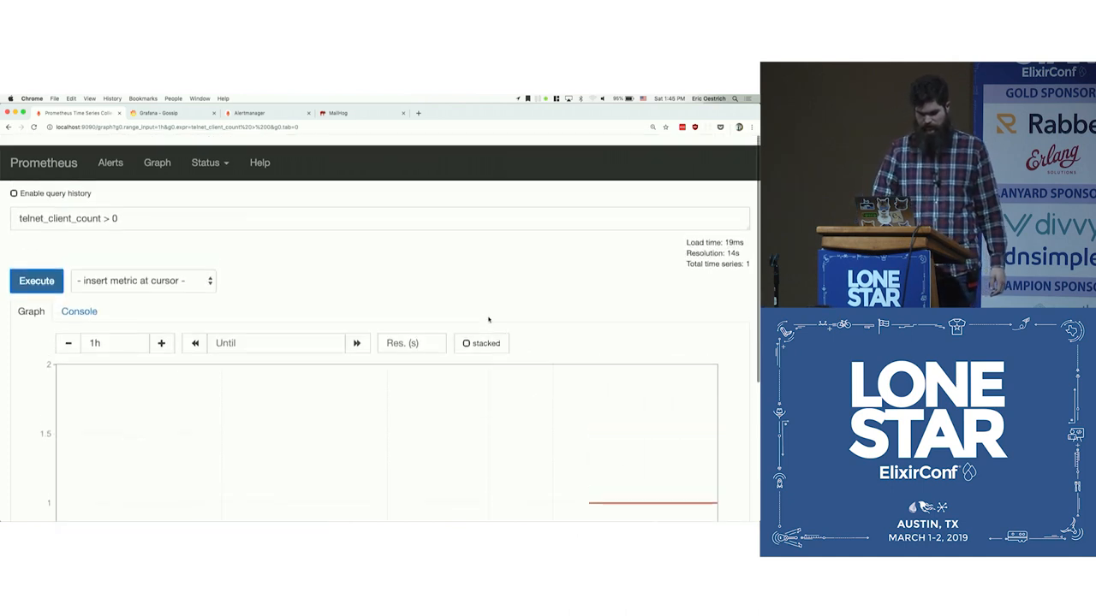
click(110, 161)
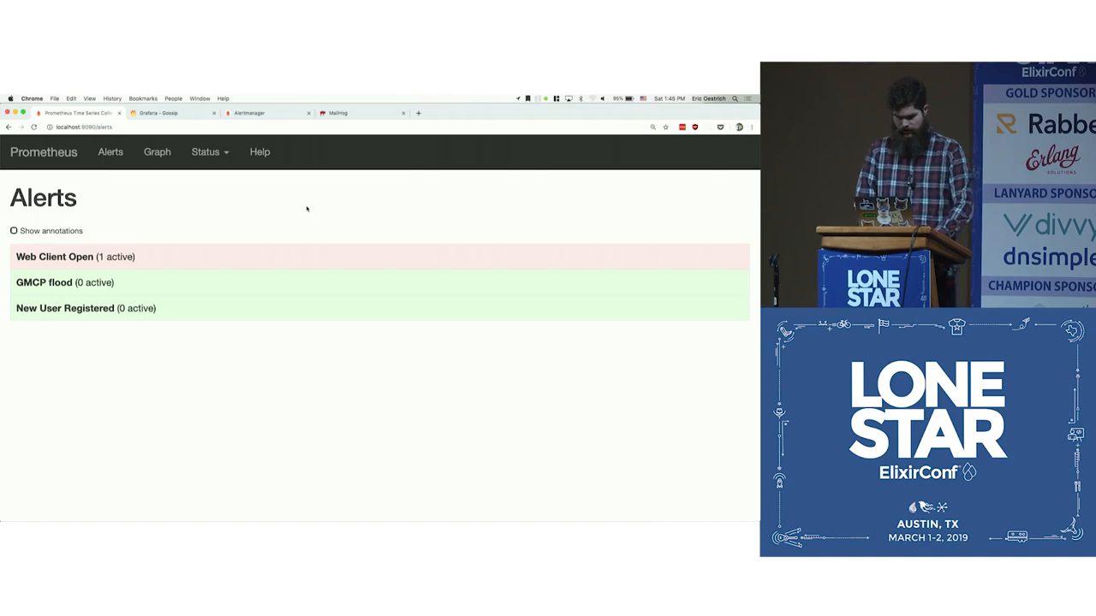
click(75, 257)
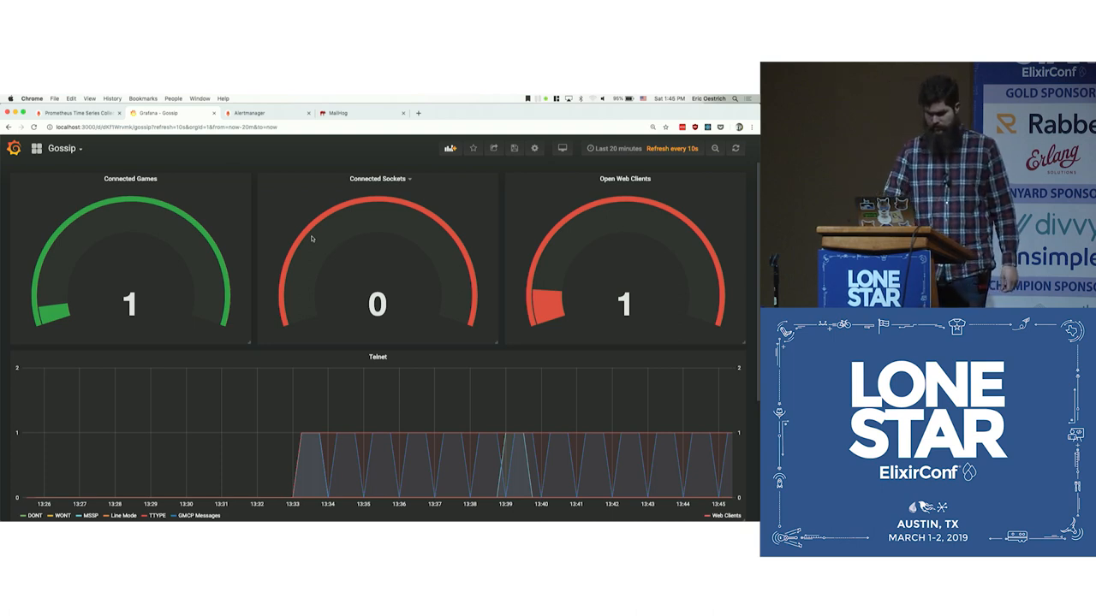
mouse_move(252, 284)
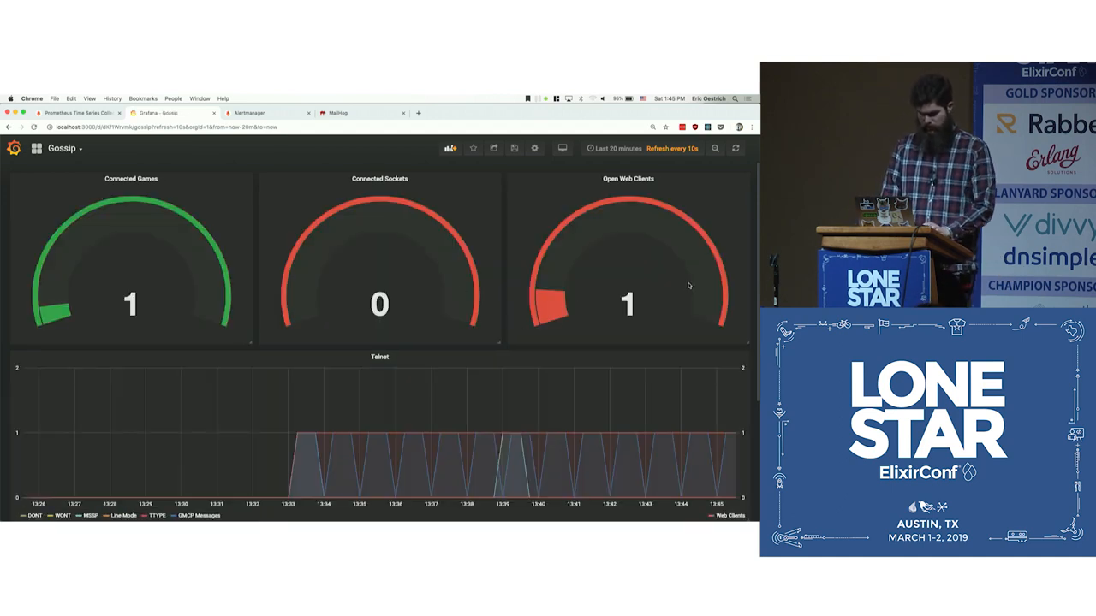
mouse_move(325, 424)
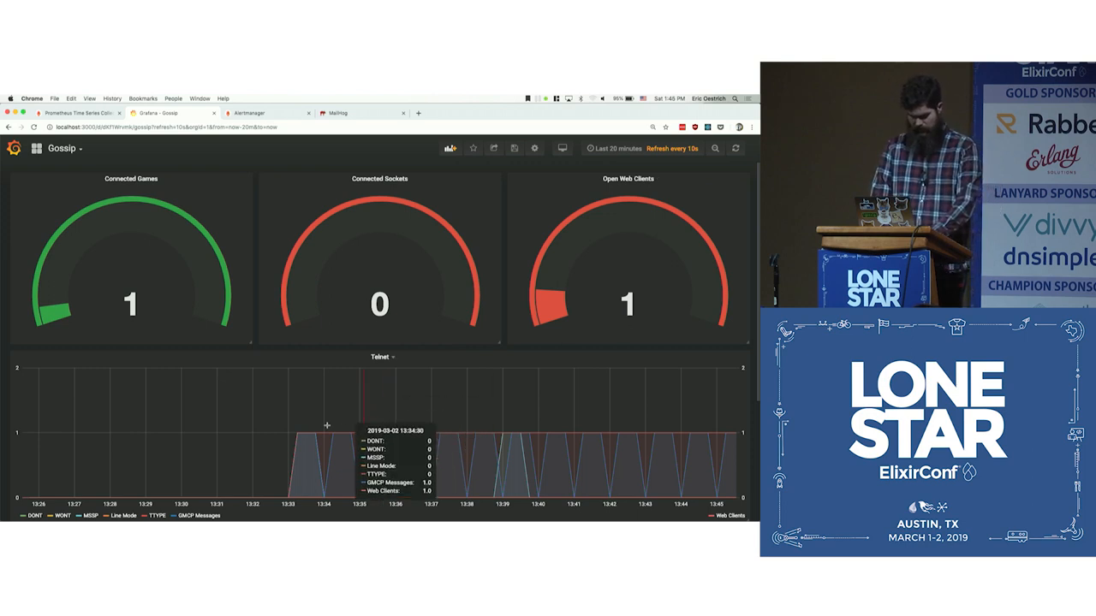
scroll(down, 3)
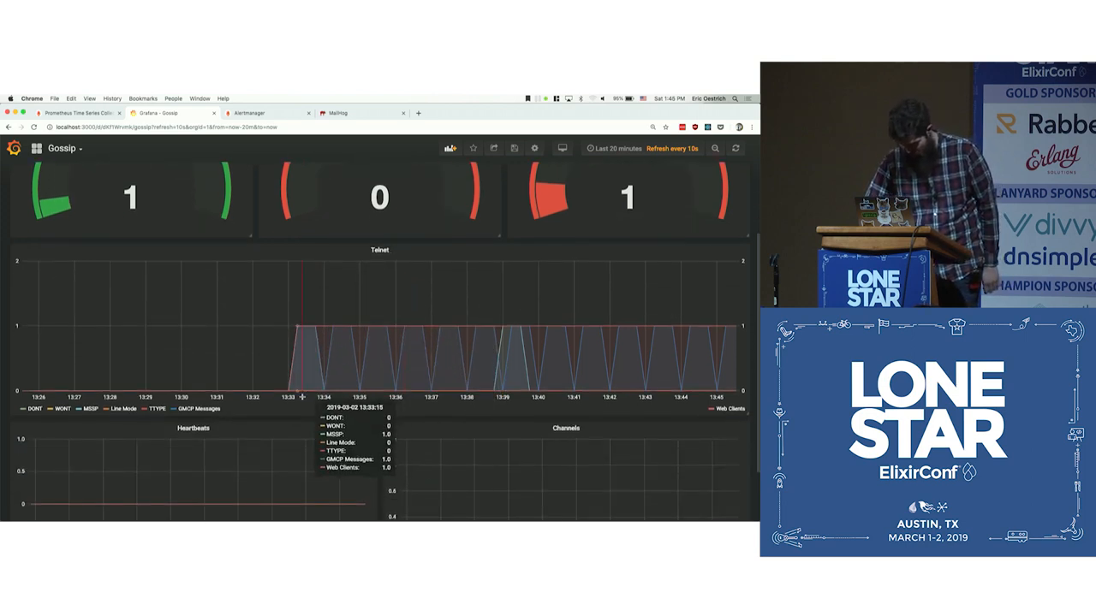
mouse_move(589, 329)
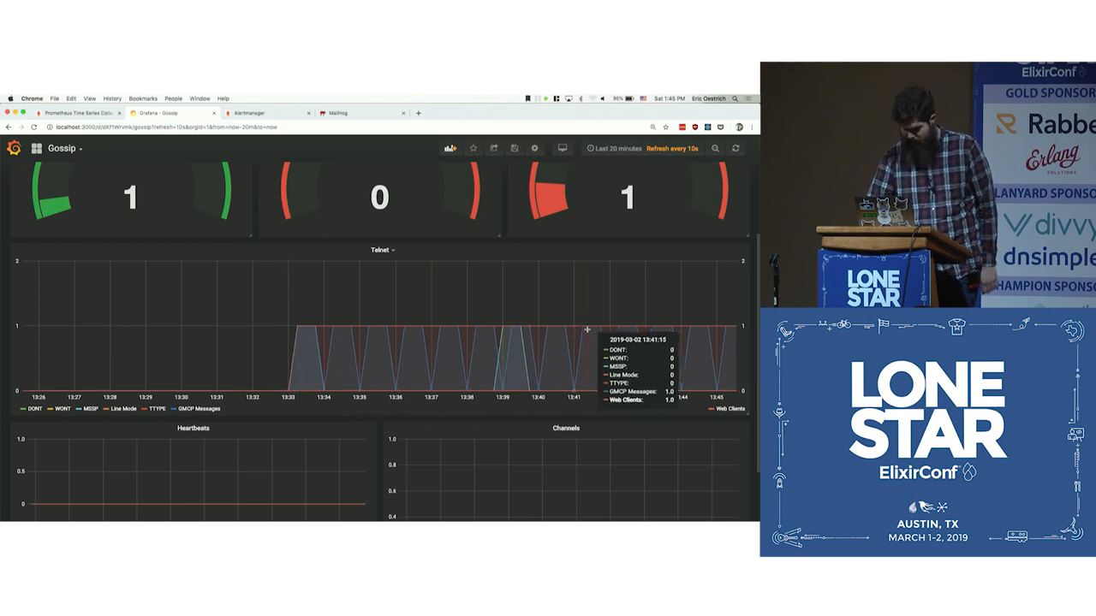
mouse_move(298, 352)
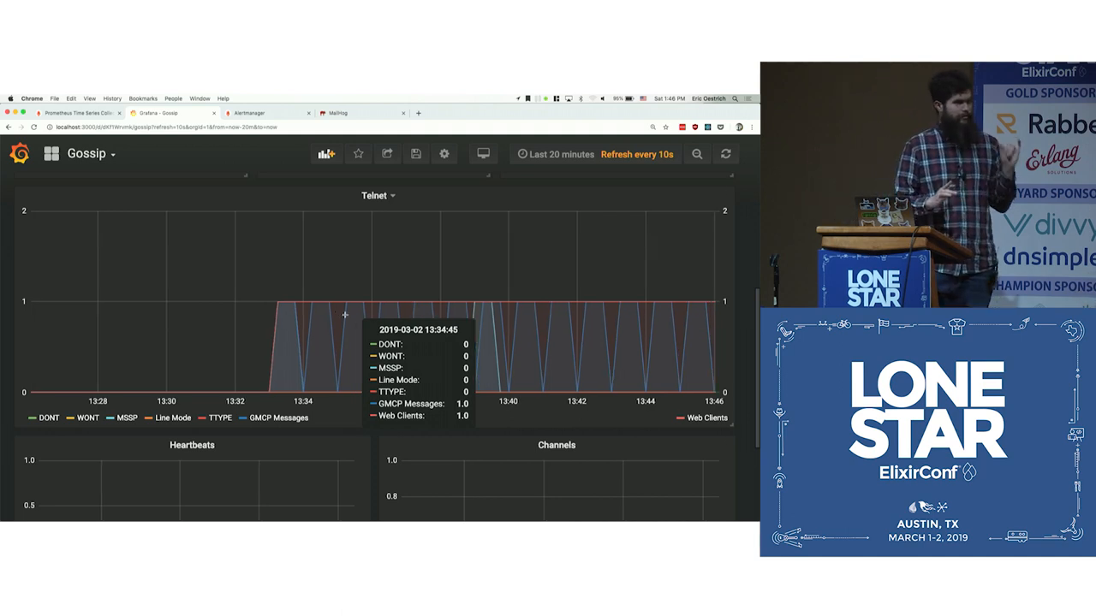
mouse_move(267, 322)
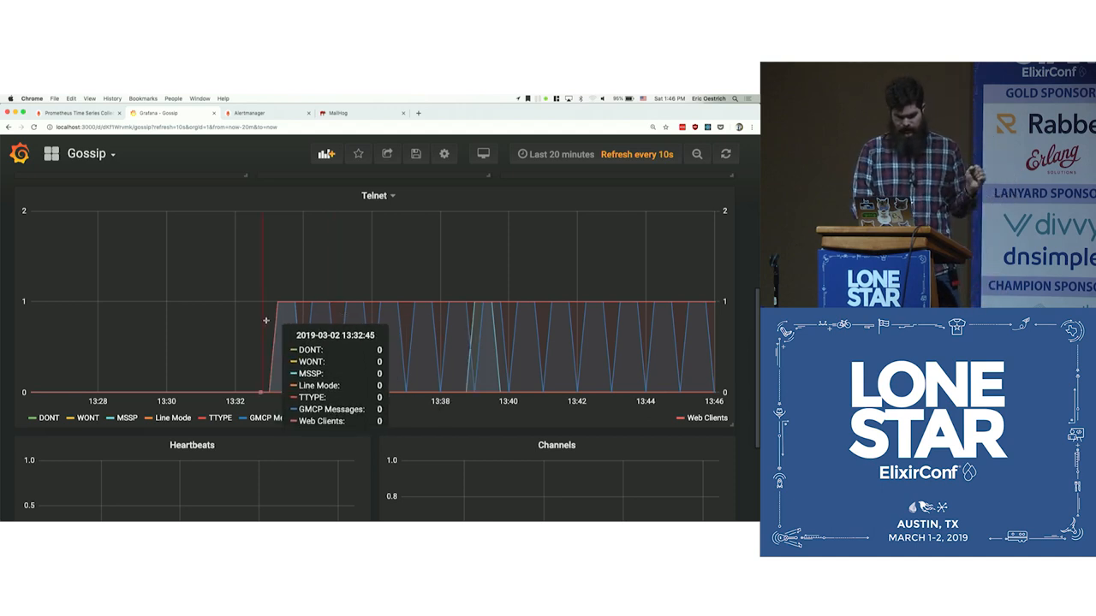
mouse_move(285, 322)
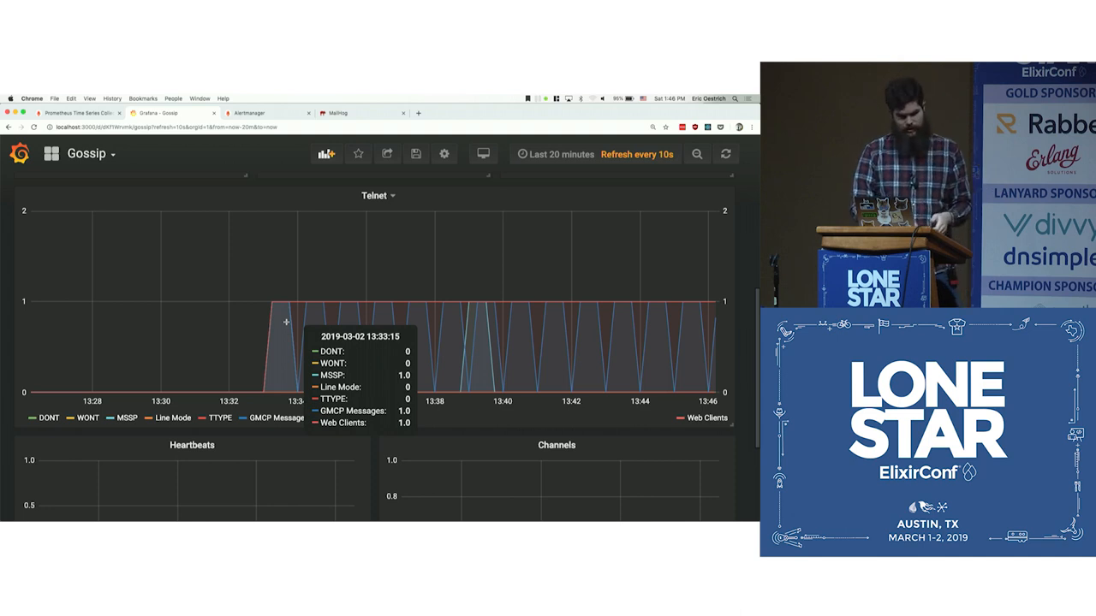
mouse_move(351, 315)
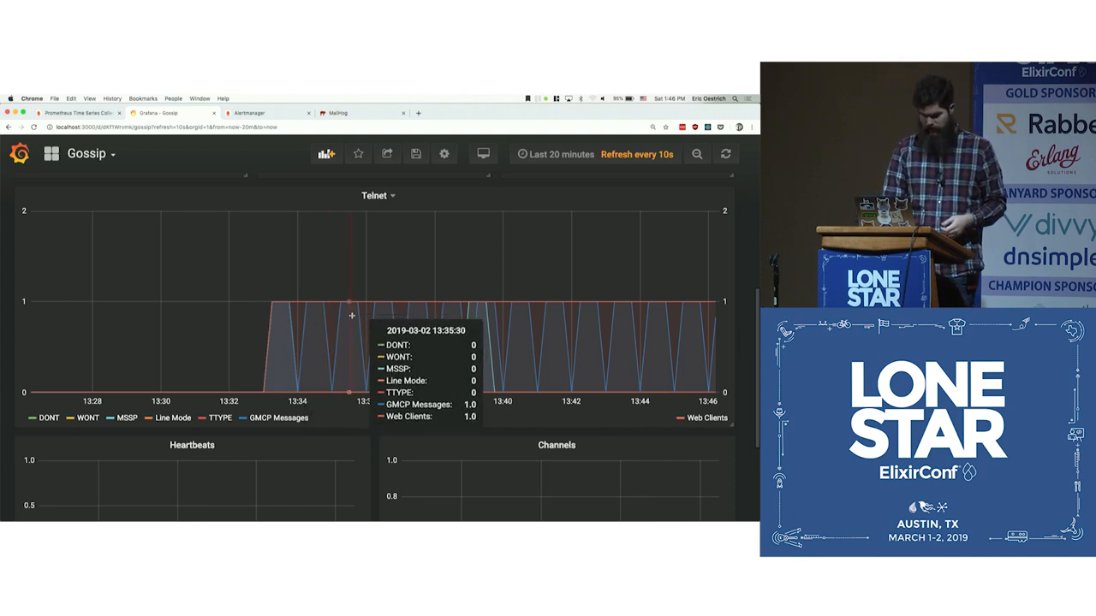
mouse_move(305, 320)
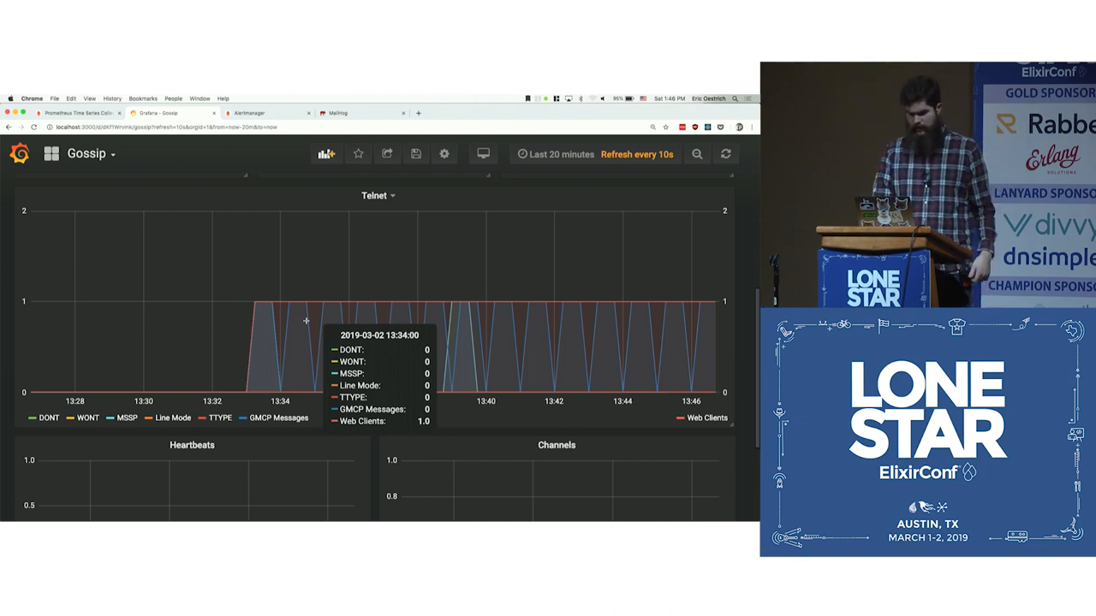
mouse_move(637, 380)
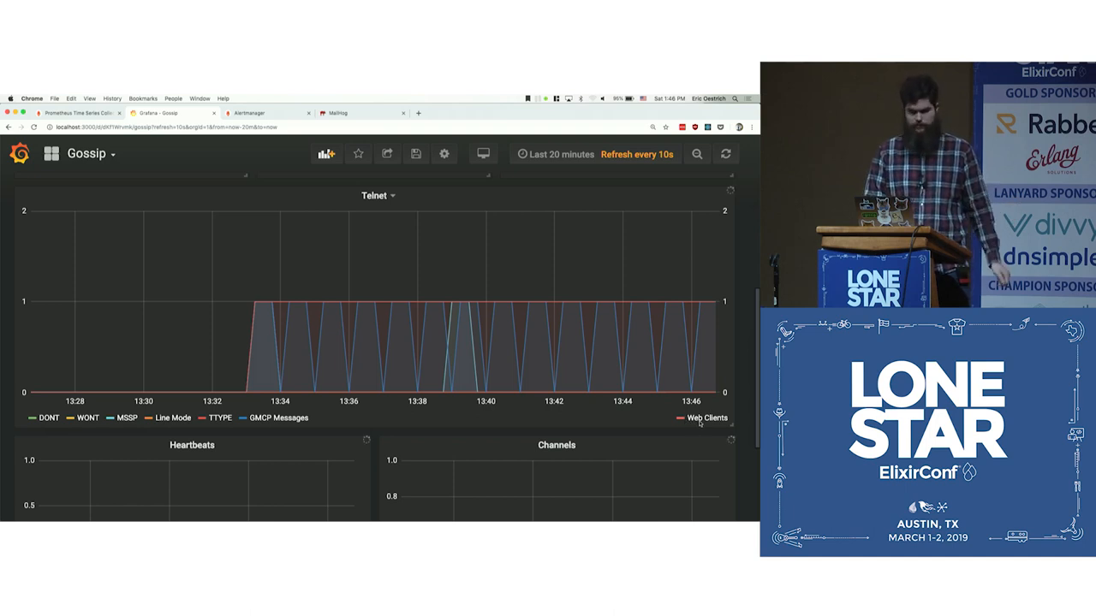
mouse_move(558, 333)
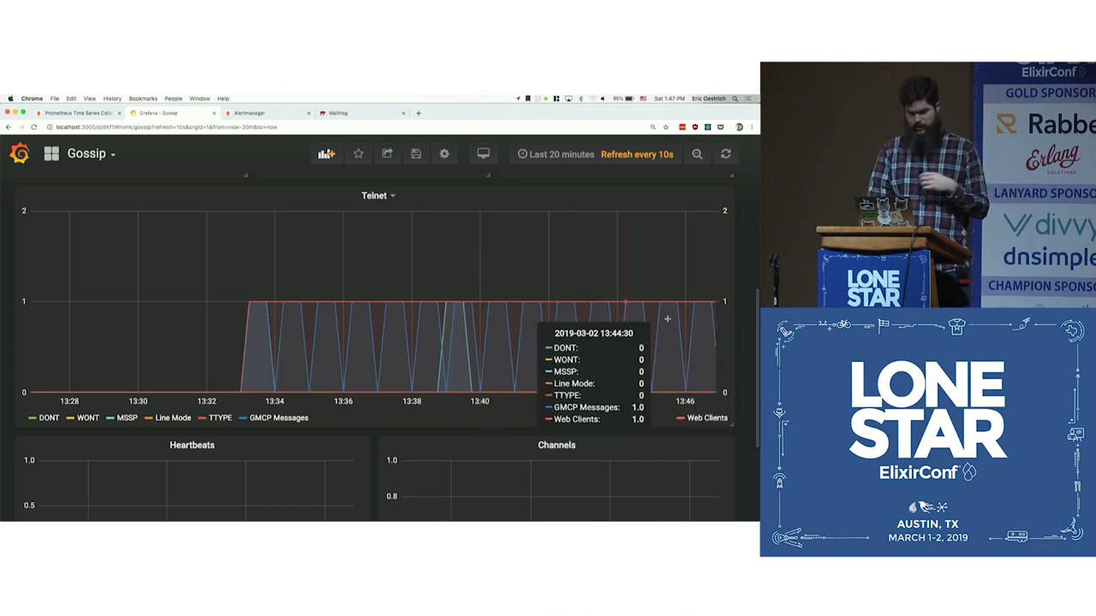
mouse_move(555, 334)
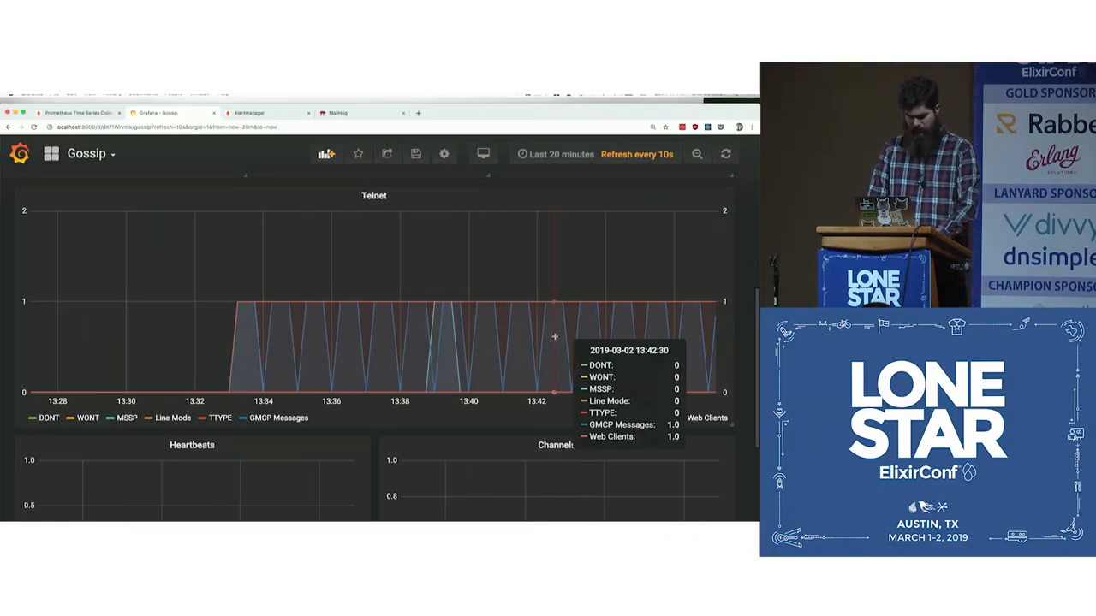
mouse_move(432, 301)
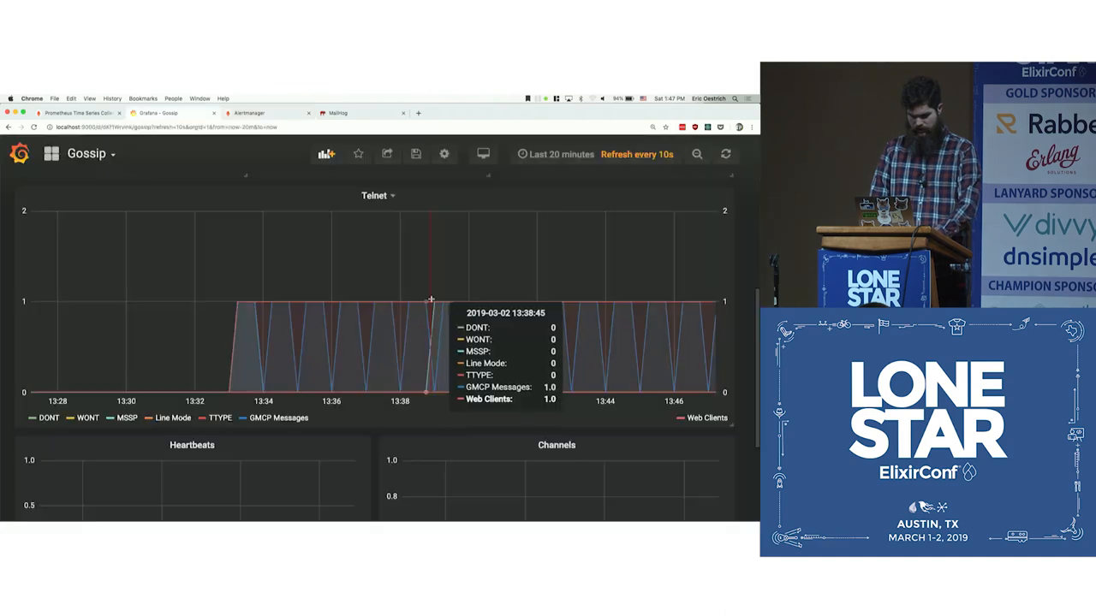
- Pass through Alertmanager to the MailHog inbox and refresh it, finding no alert emails
click(257, 113)
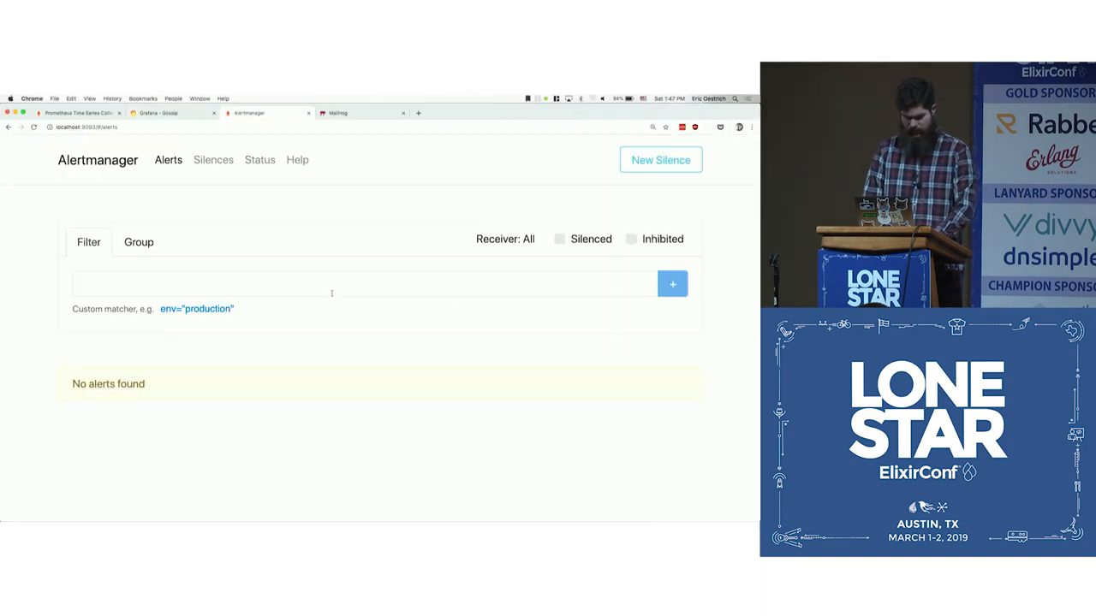
click(351, 113)
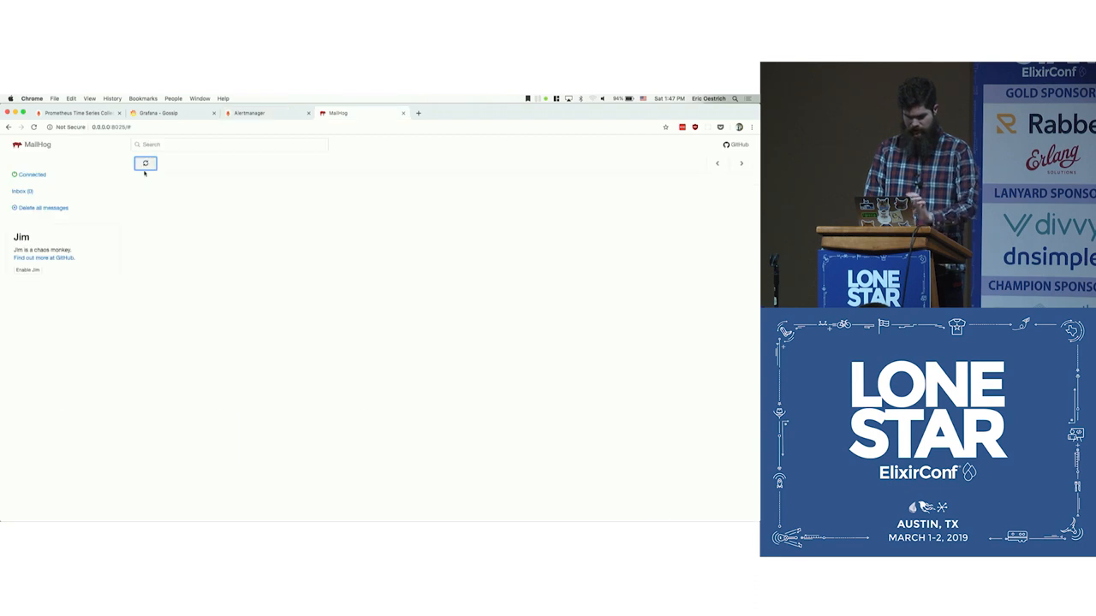
click(144, 164)
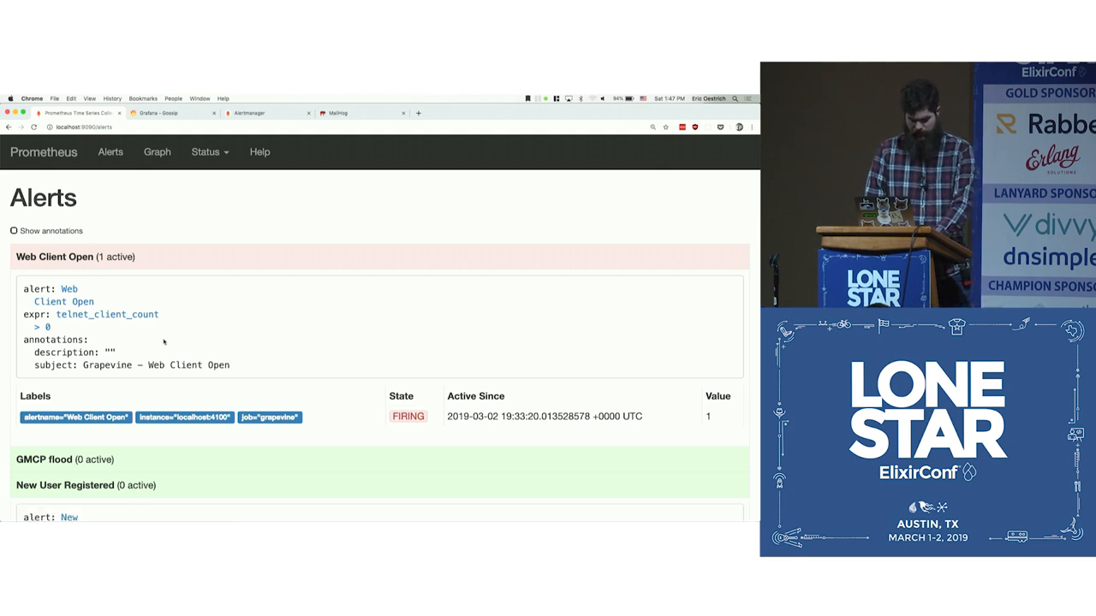
- Scroll the alert rules — Web Client Open firing, GMCP flood and New User Registered inactive — then head to Alertmanager
scroll(down, 3)
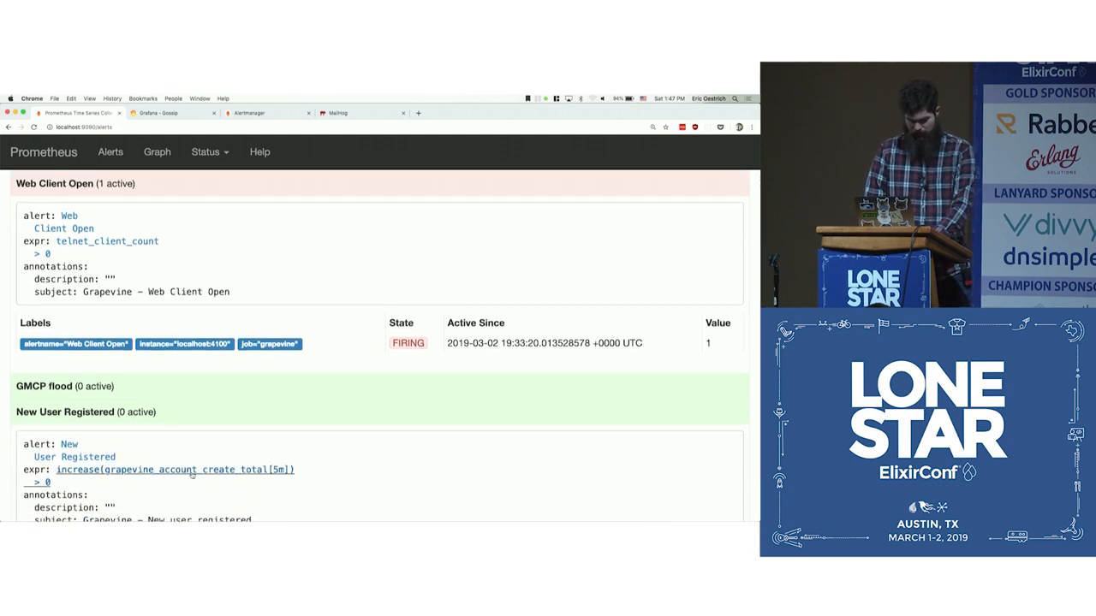
click(337, 113)
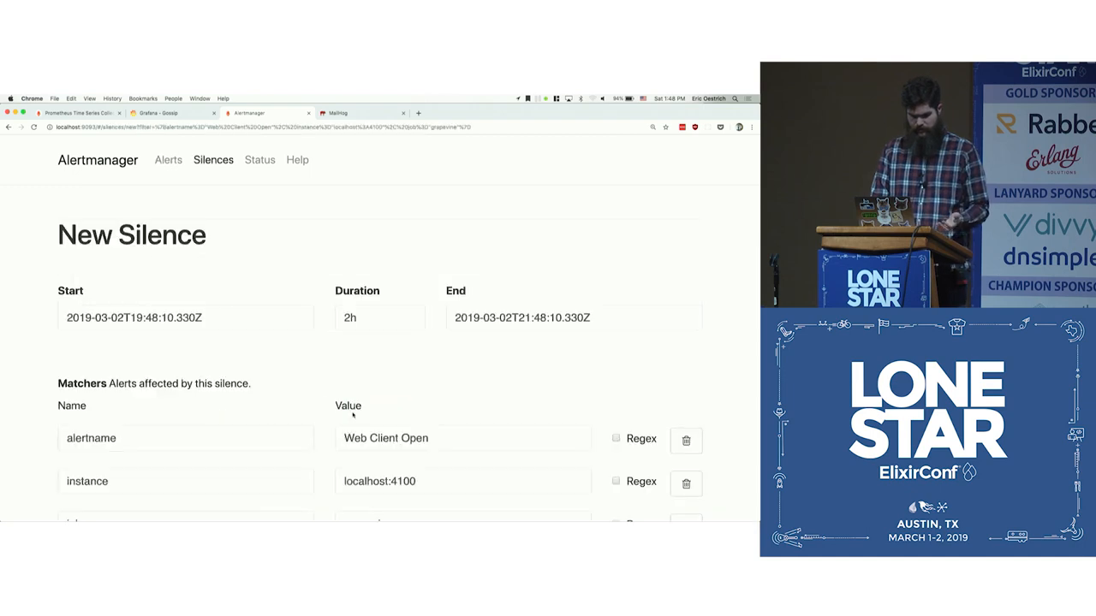
- Review the silence form's matchers and duration, then head back to the Grapevine site
scroll(down, 3)
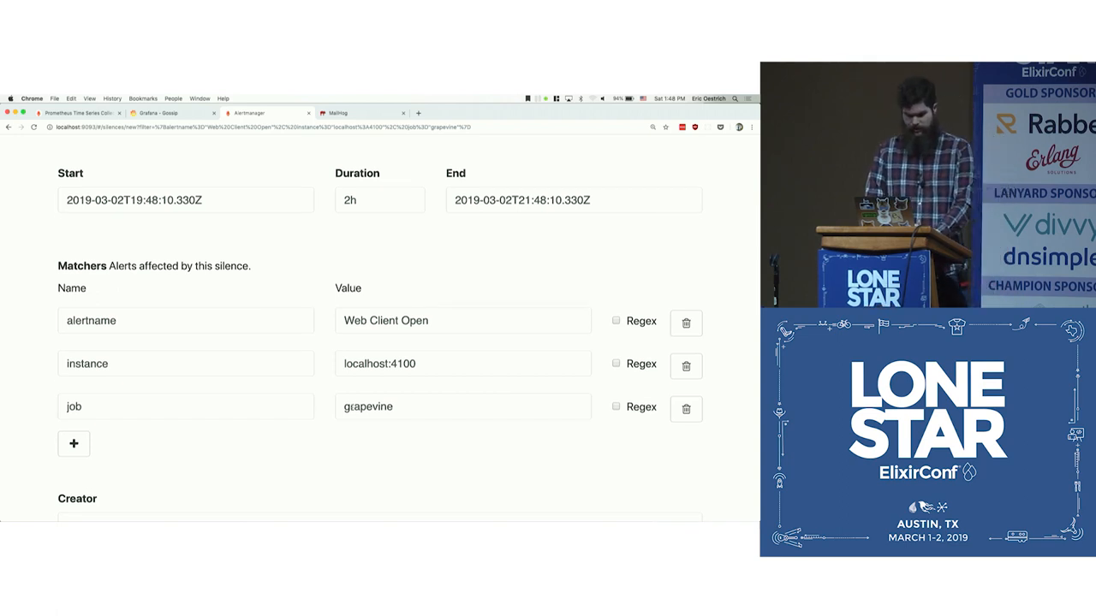
scroll(up, 3)
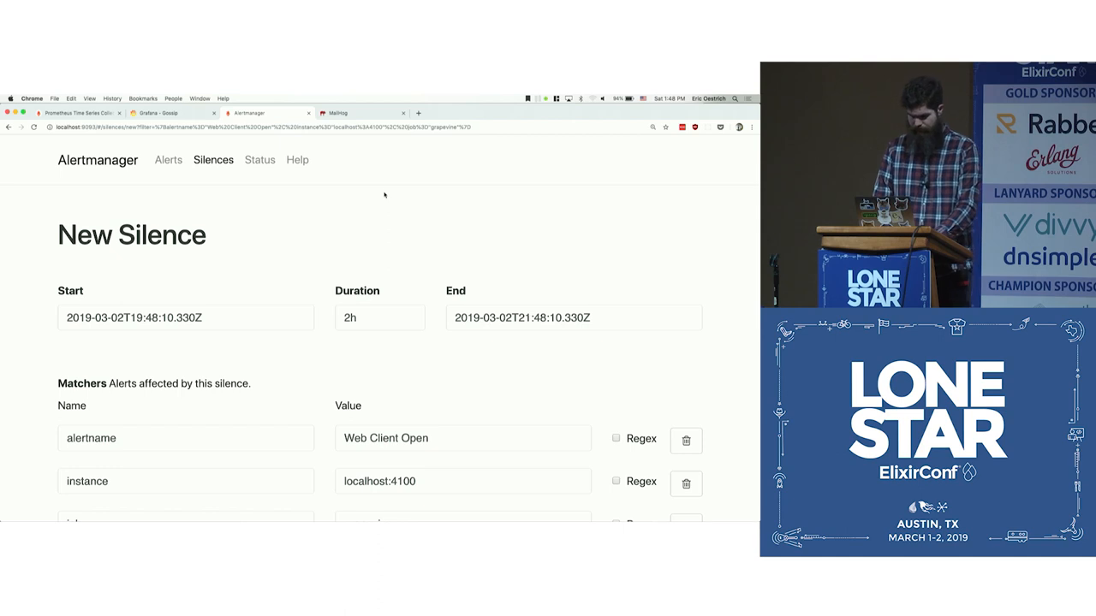
click(339, 113)
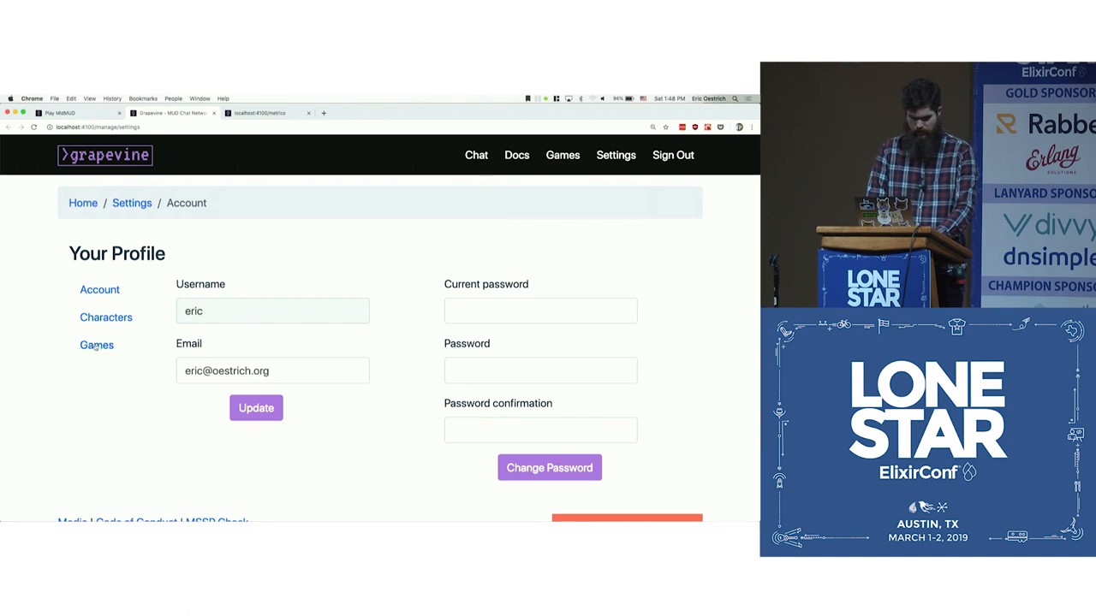
- In a private window at localhost:4100, sign in with the admin credentials
click(96, 346)
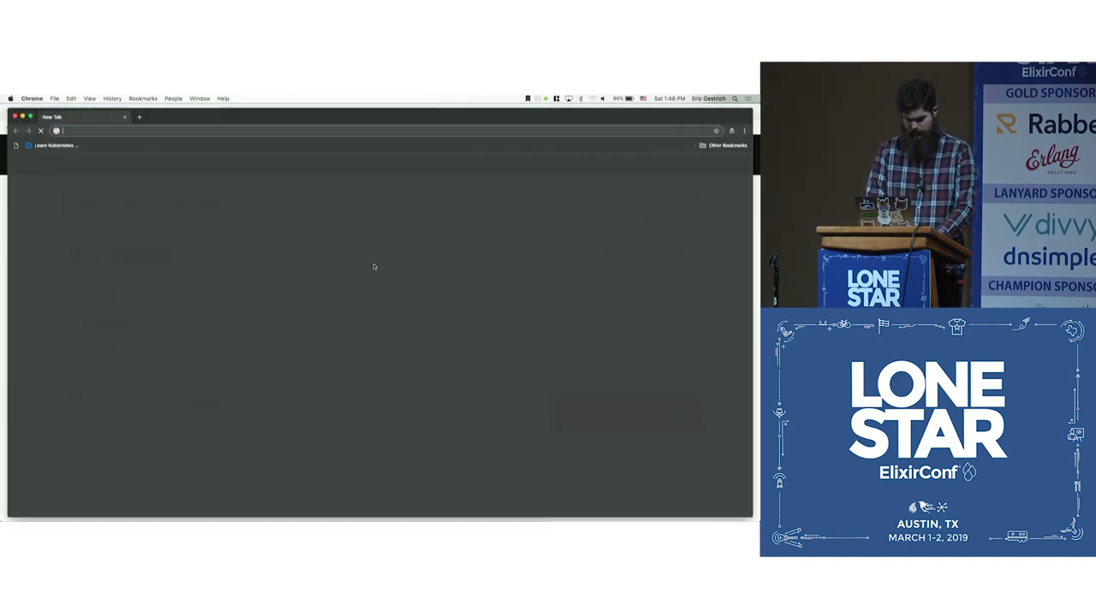
text(localhost:4100)
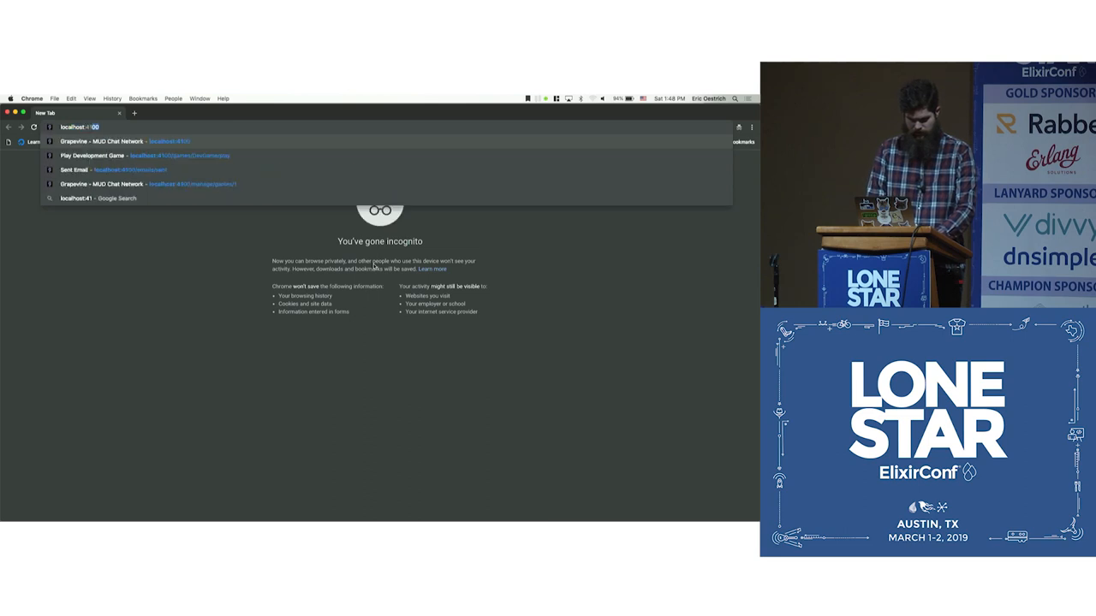
click(106, 141)
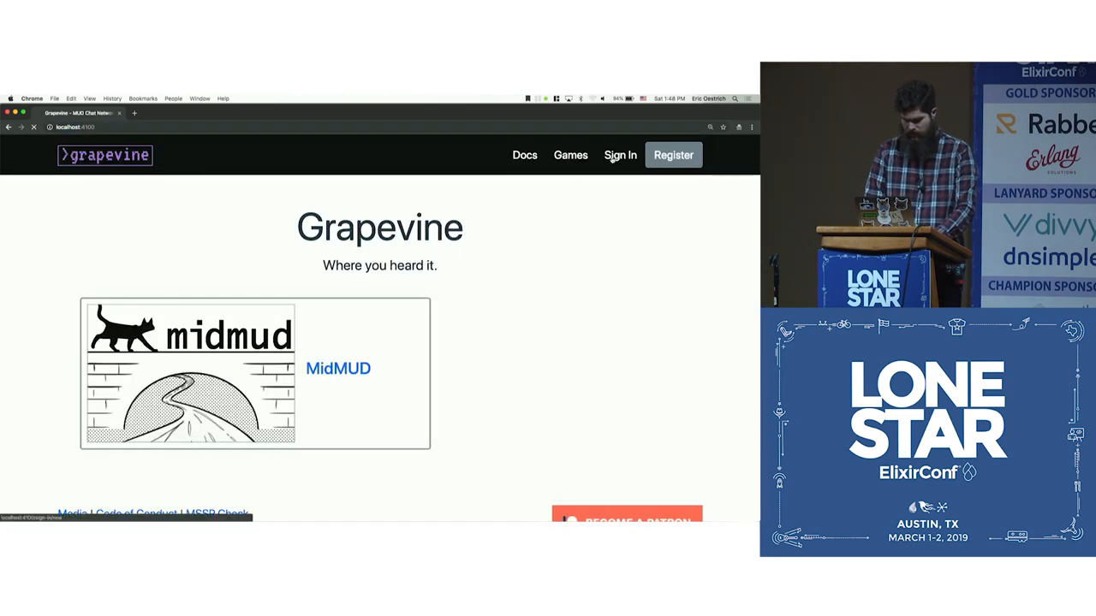
click(620, 154)
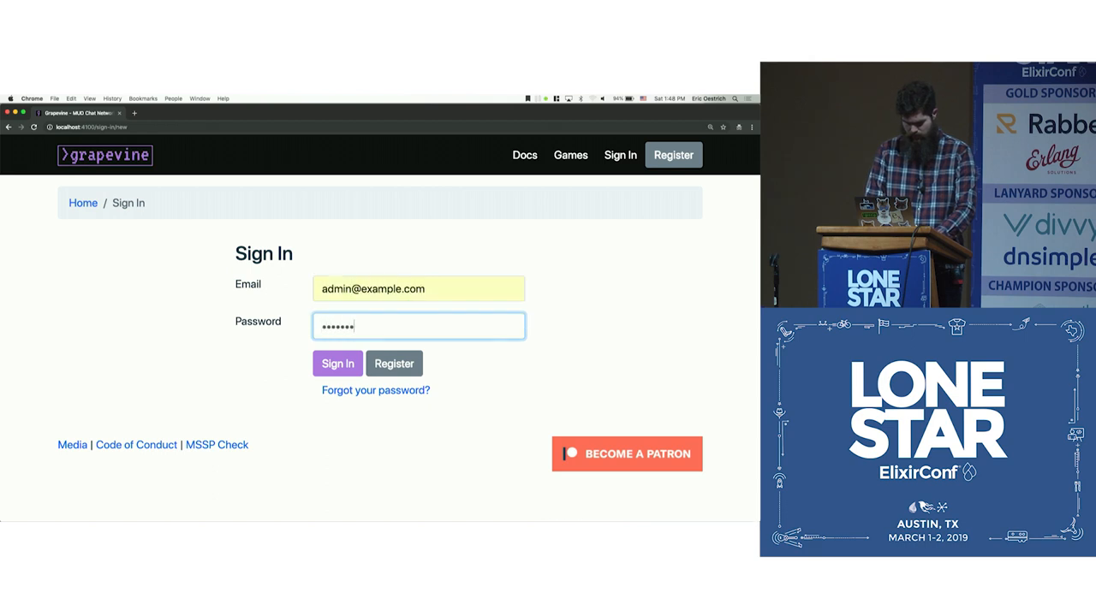
click(337, 363)
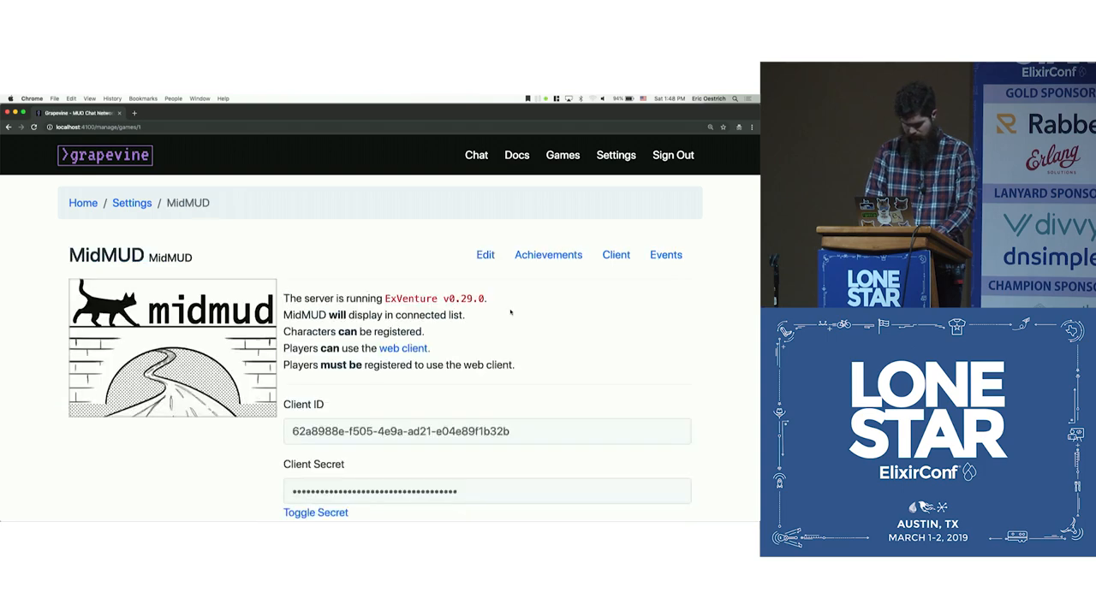
- Start a new MidMUD client gauge with name and value path, then launch the web client
click(617, 254)
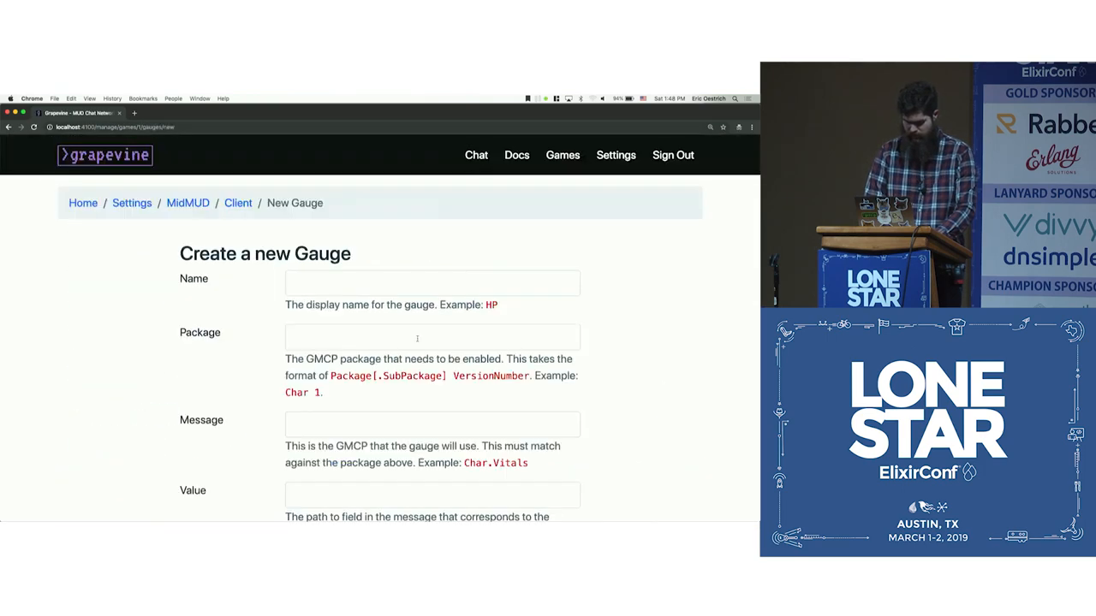
text(EP)
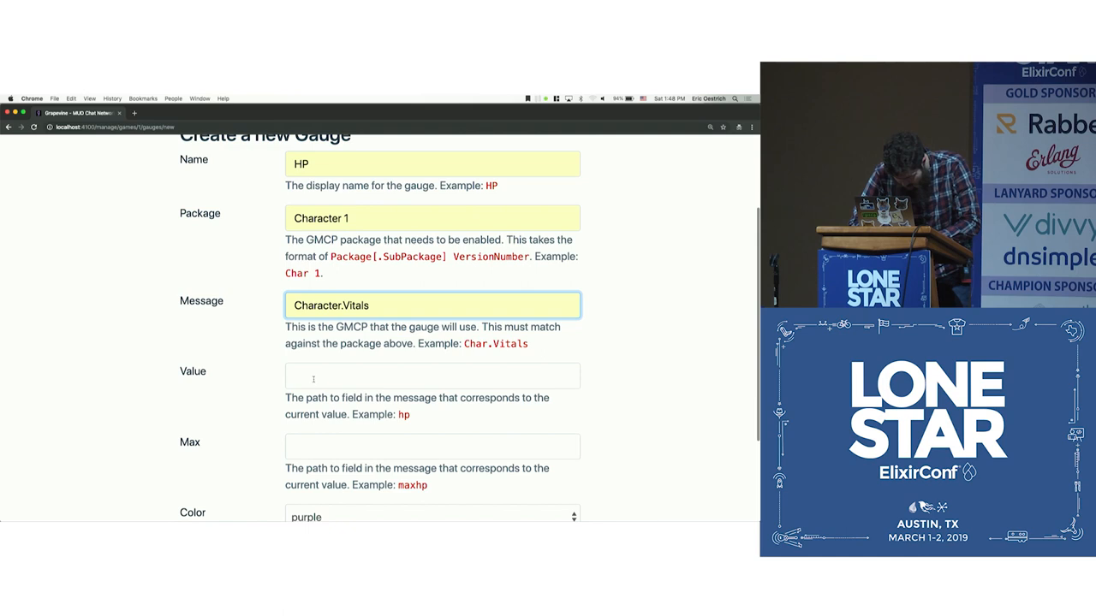
click(431, 377)
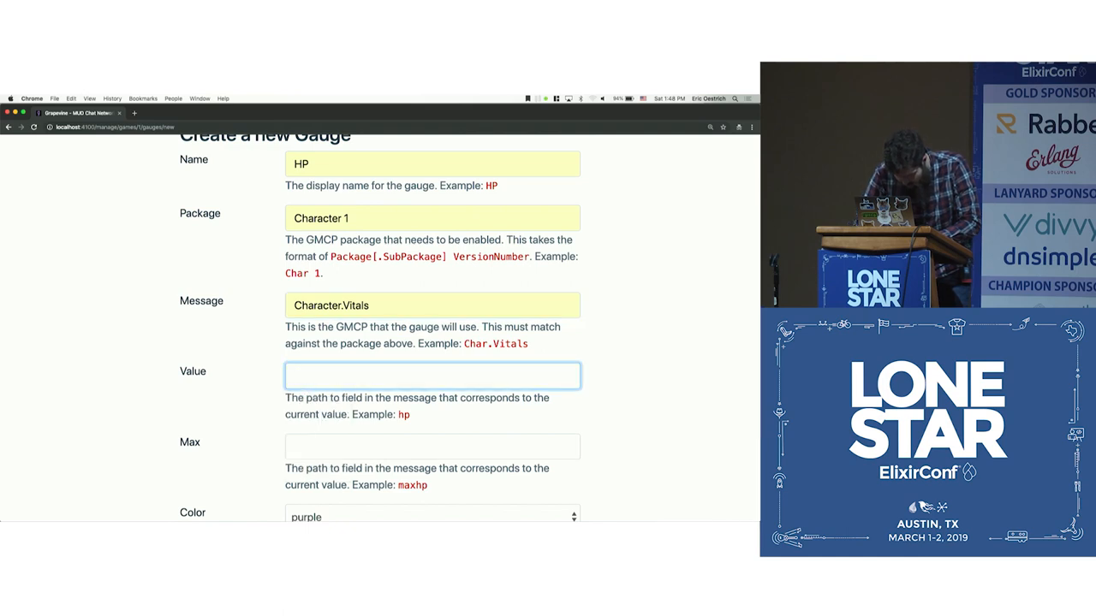
click(432, 445)
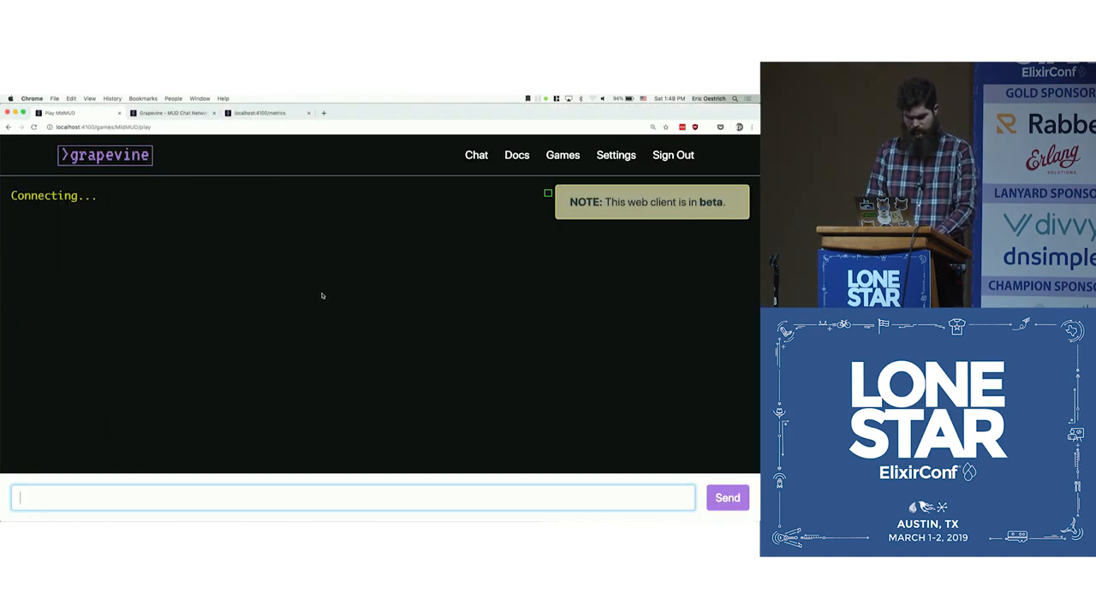
- Send commands in the web client so the goblin attacks and HP drops to 79/85
text(qui)
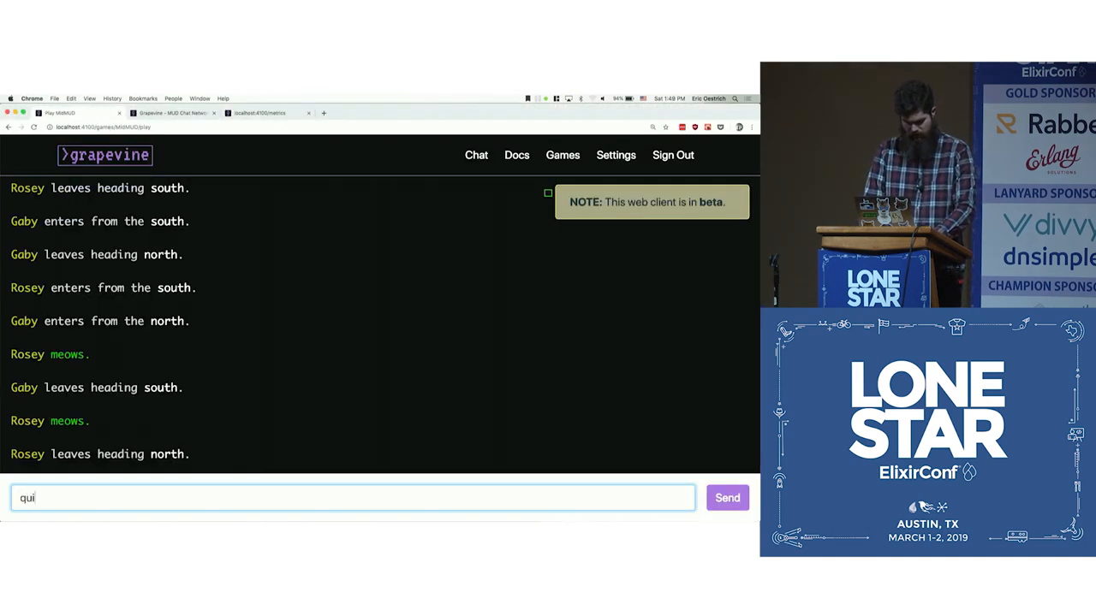
click(726, 496)
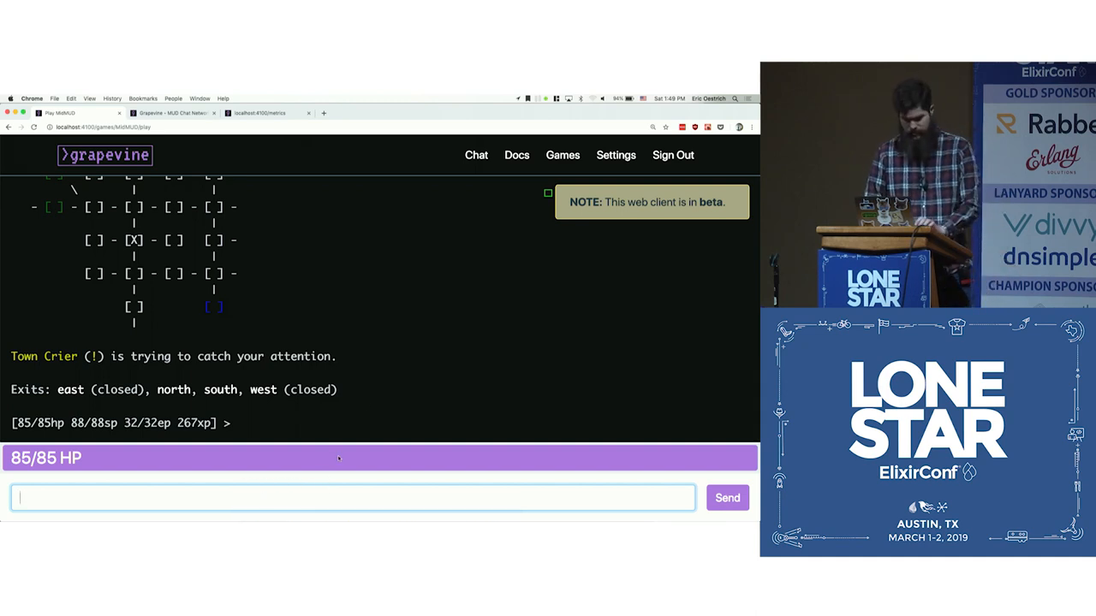
text(s)
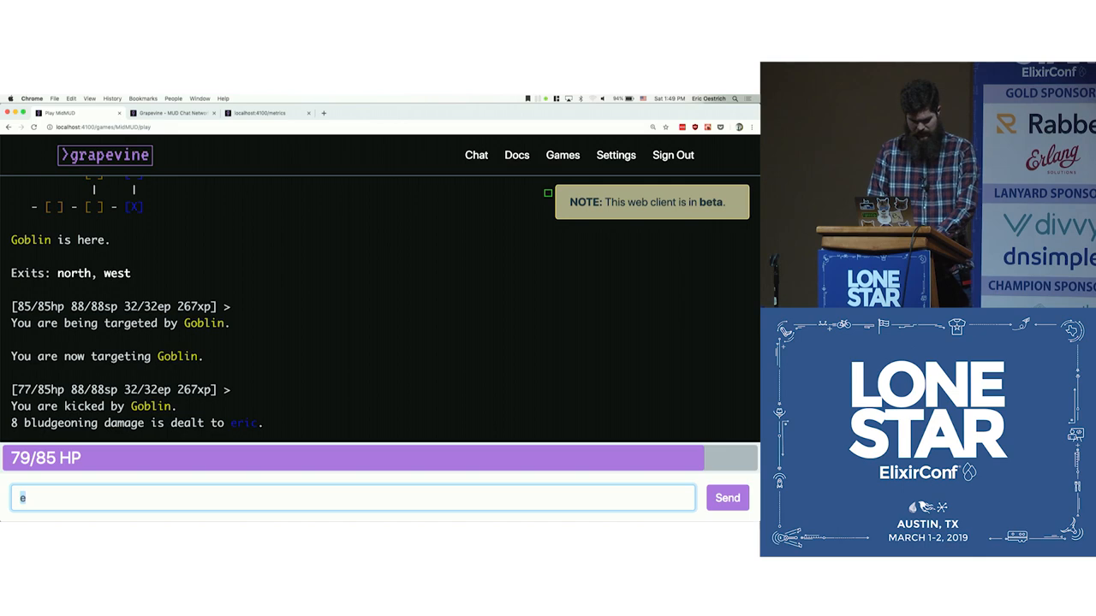
- After glancing at MailHog, set the Gossip dashboard time range to Last 5 minutes
click(360, 113)
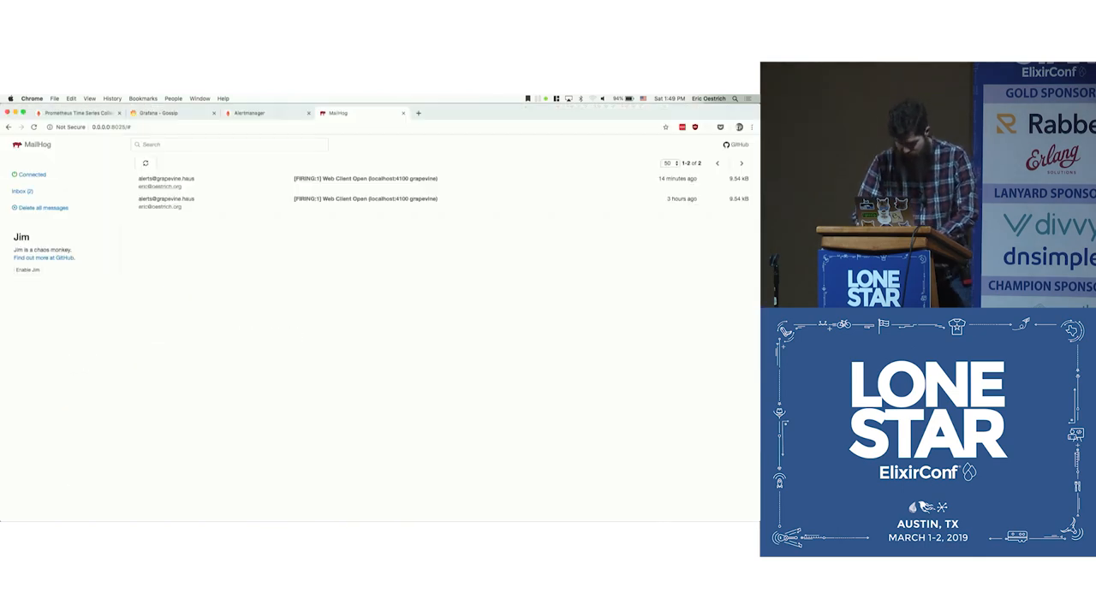
click(157, 113)
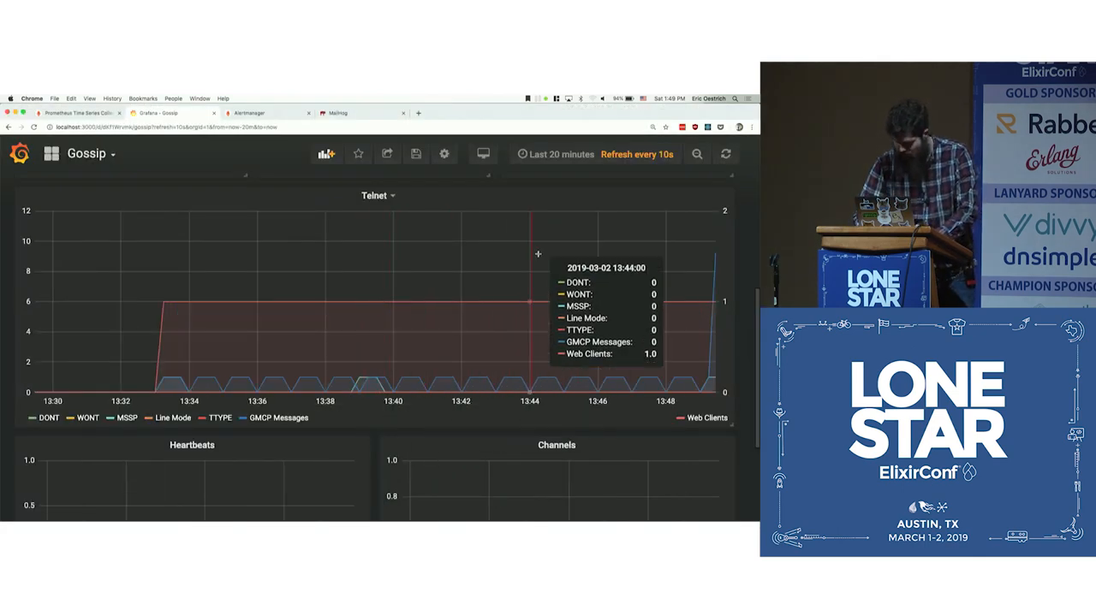
click(555, 154)
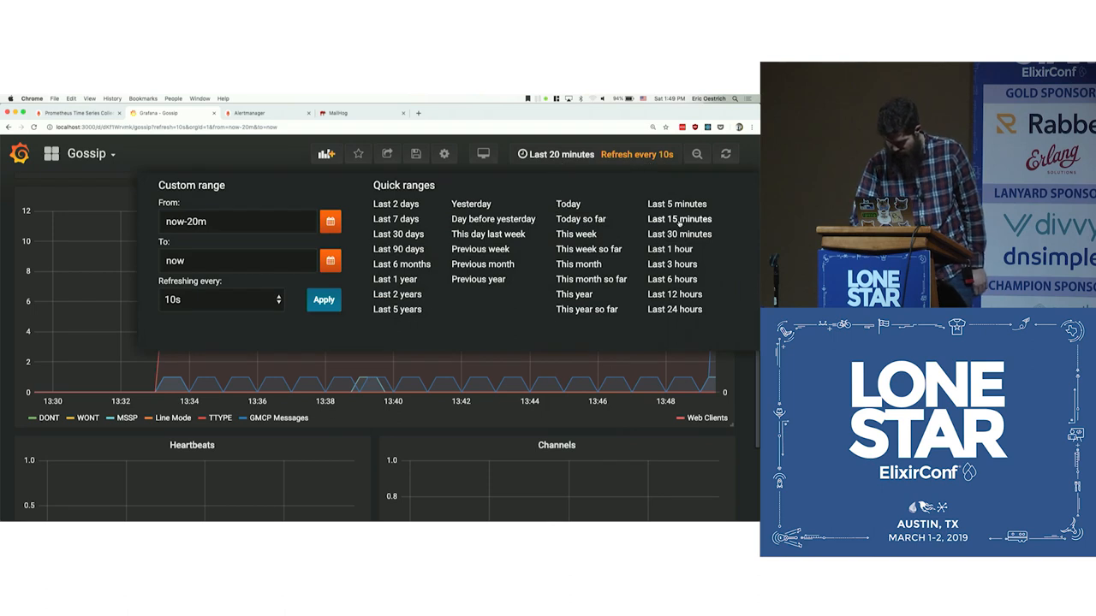
click(676, 204)
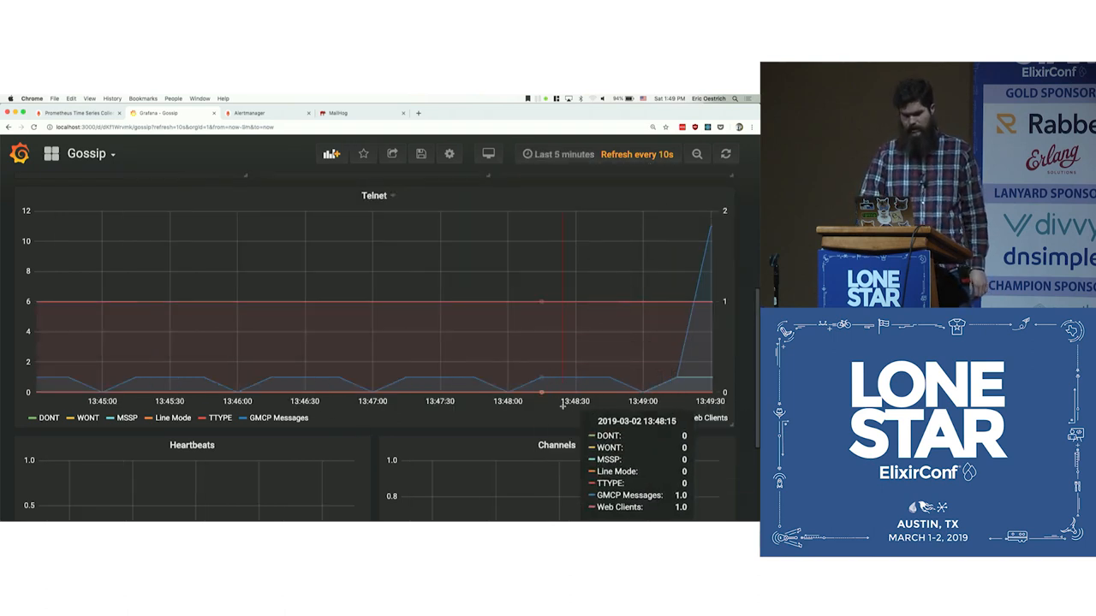
mouse_move(702, 305)
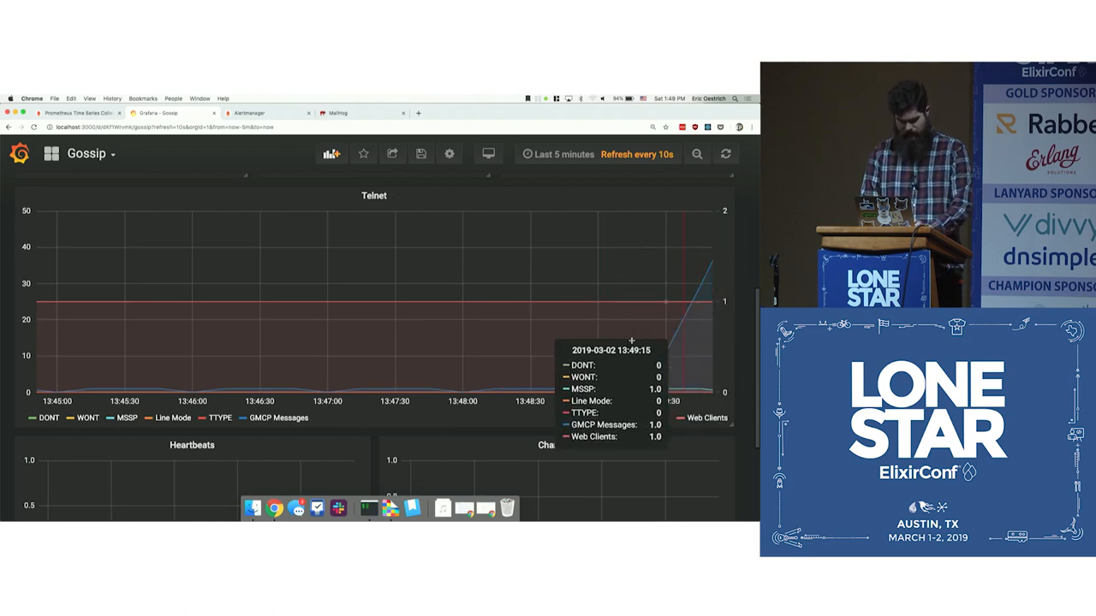
mouse_move(620, 343)
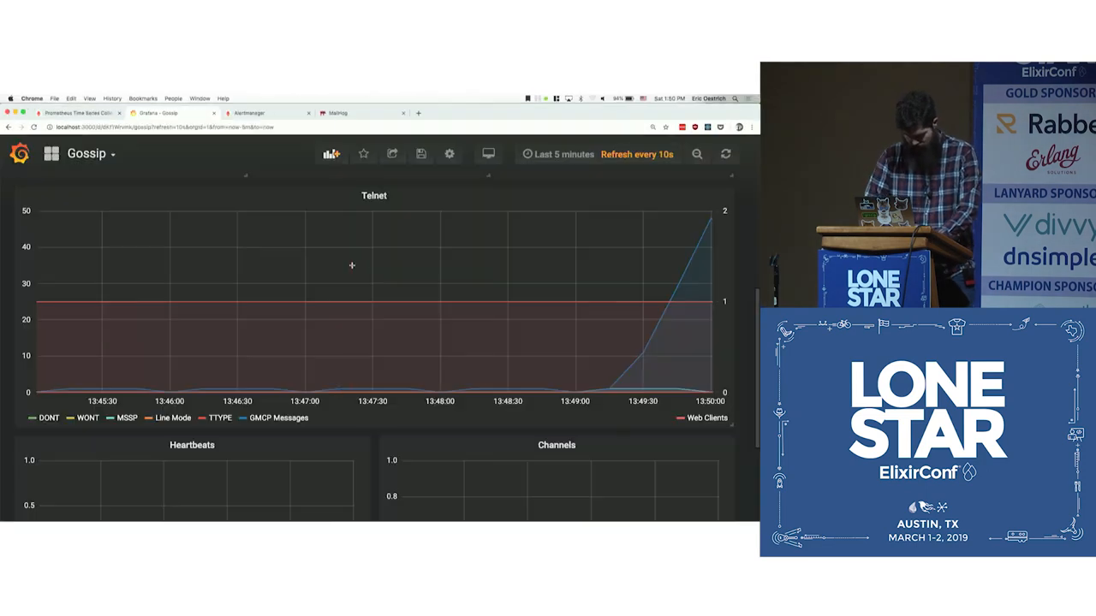
mouse_move(705, 231)
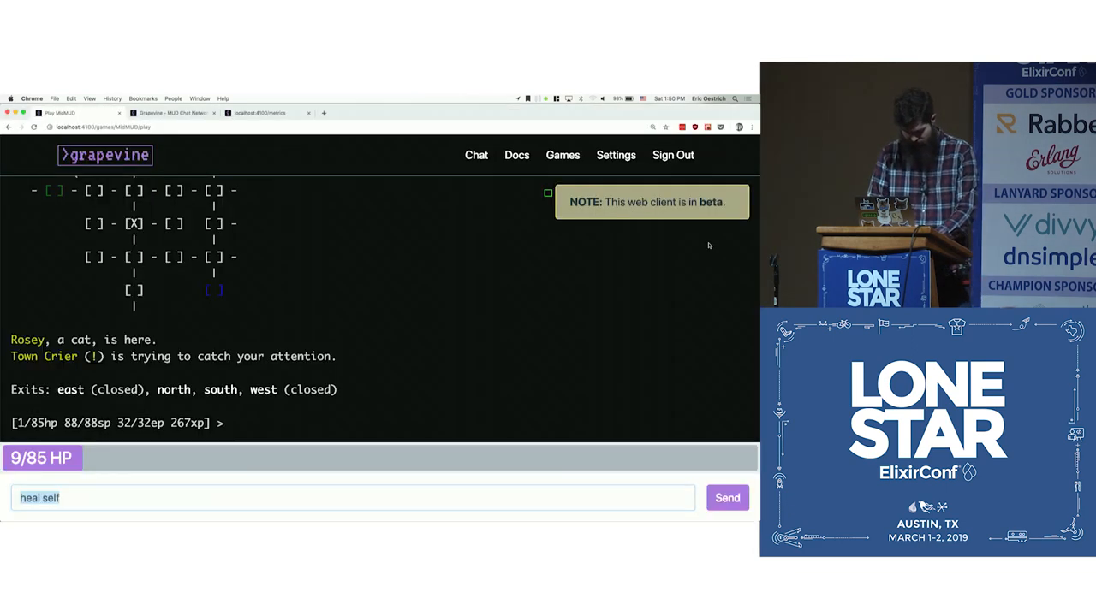
- Walk west to the goblin and cast 'magic missile' and 'frost ray' until it dies
click(726, 497)
text(s)
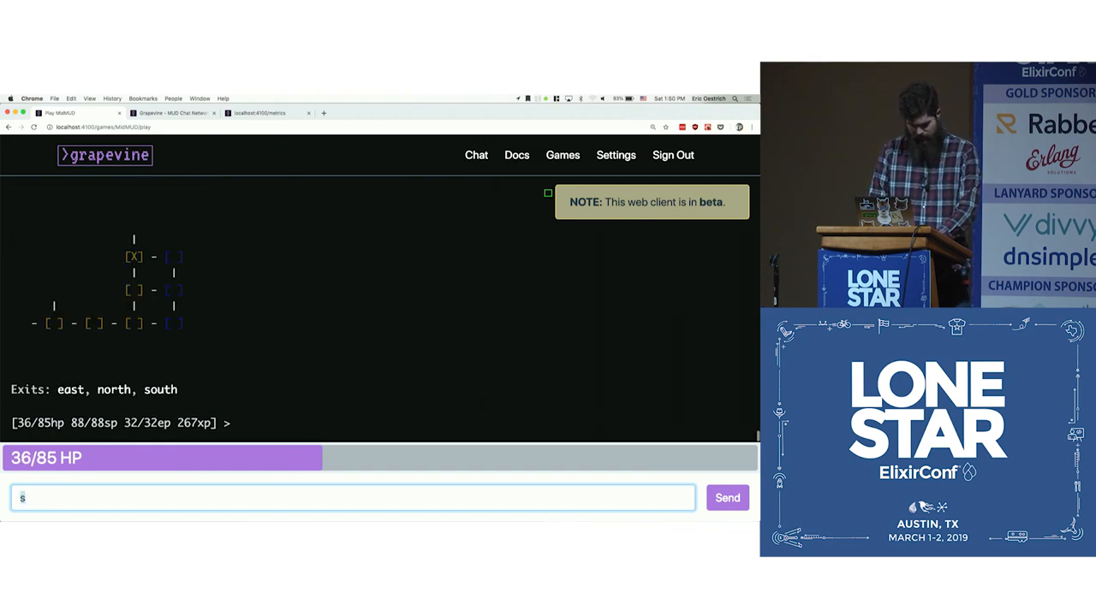
text(w)
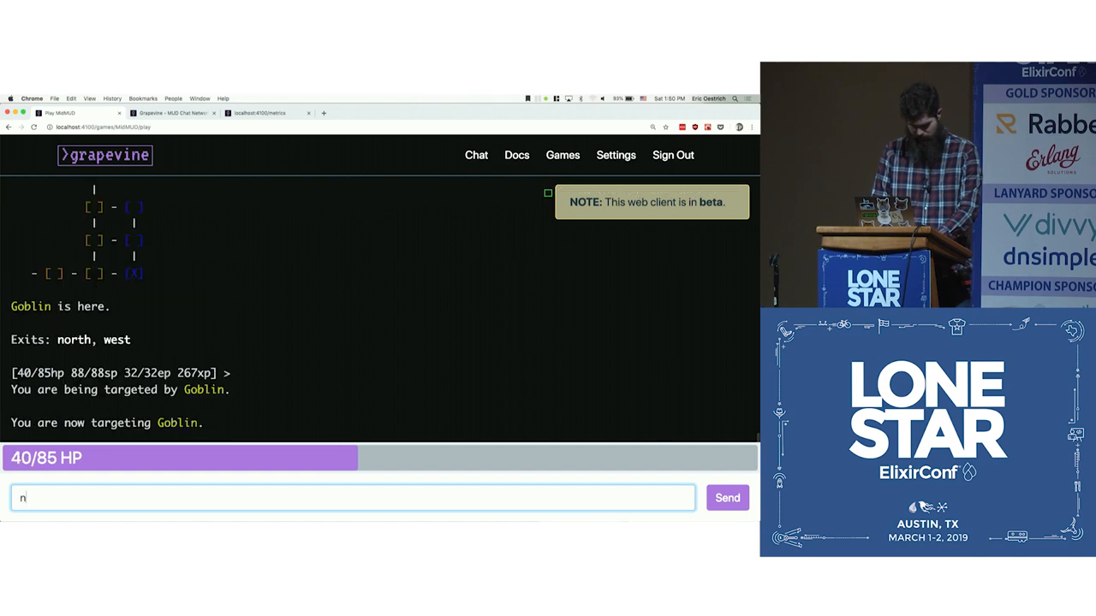
text(magic miss)
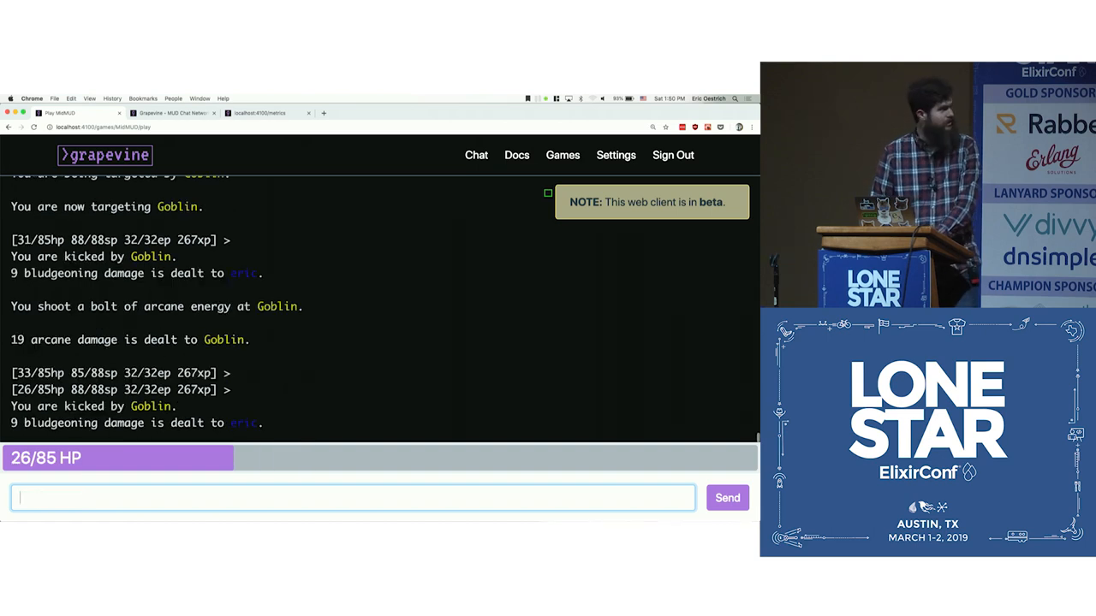
text(frost)
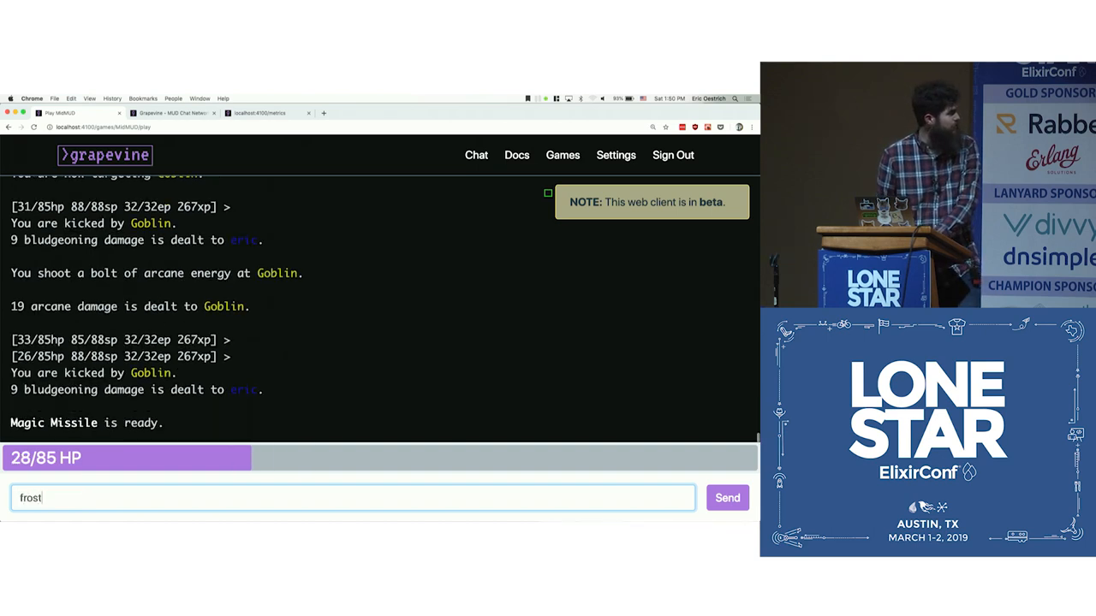
text(ray)
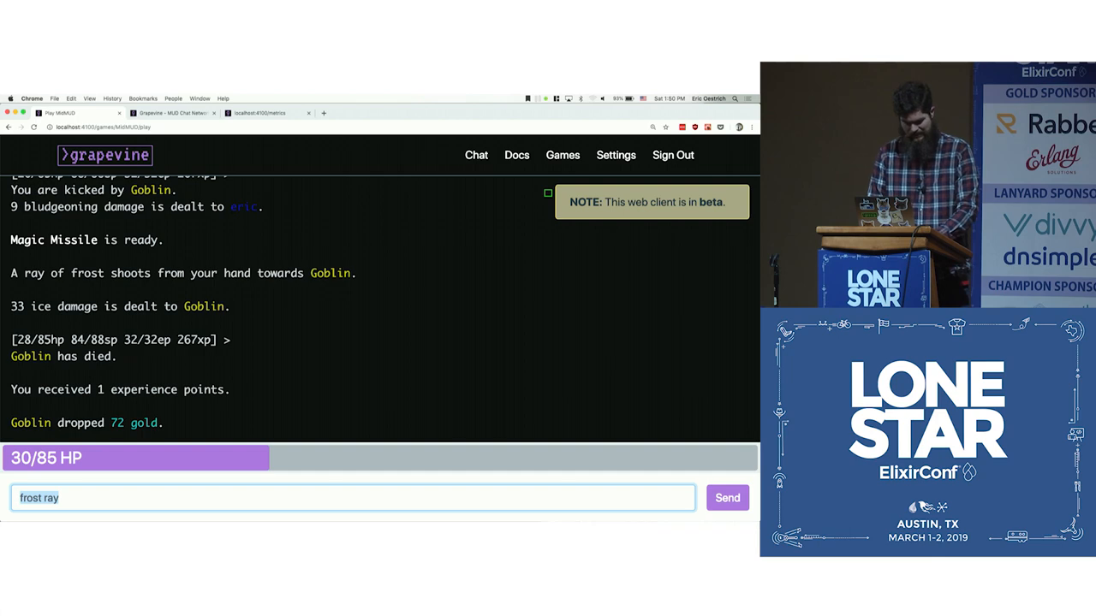
click(726, 496)
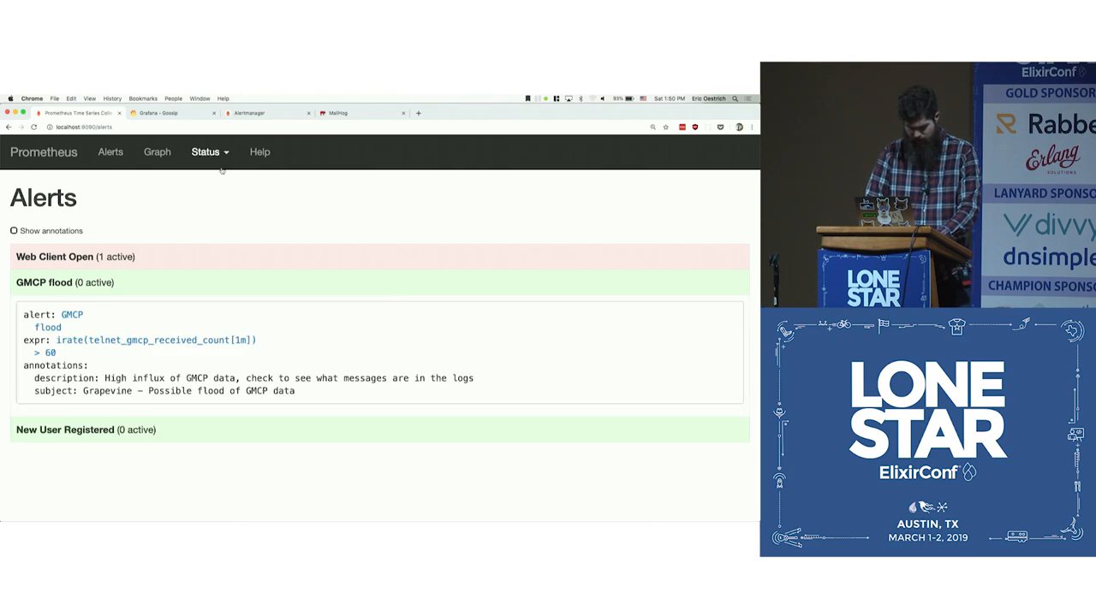
- View the grapevine group's alerting rules, check MailHog, and return to Rules
click(205, 151)
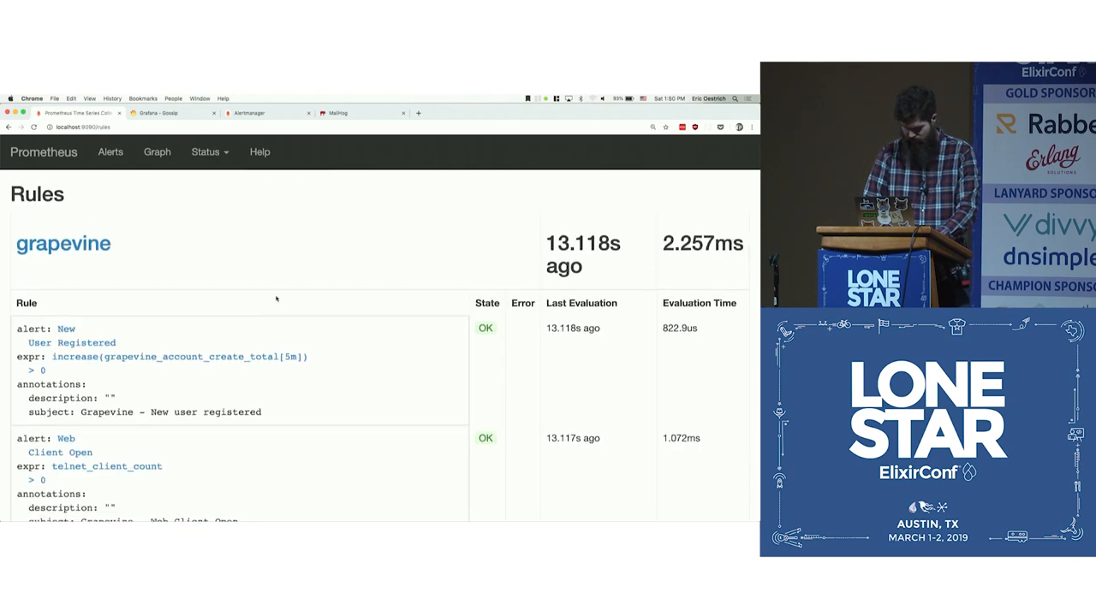
scroll(down, 3)
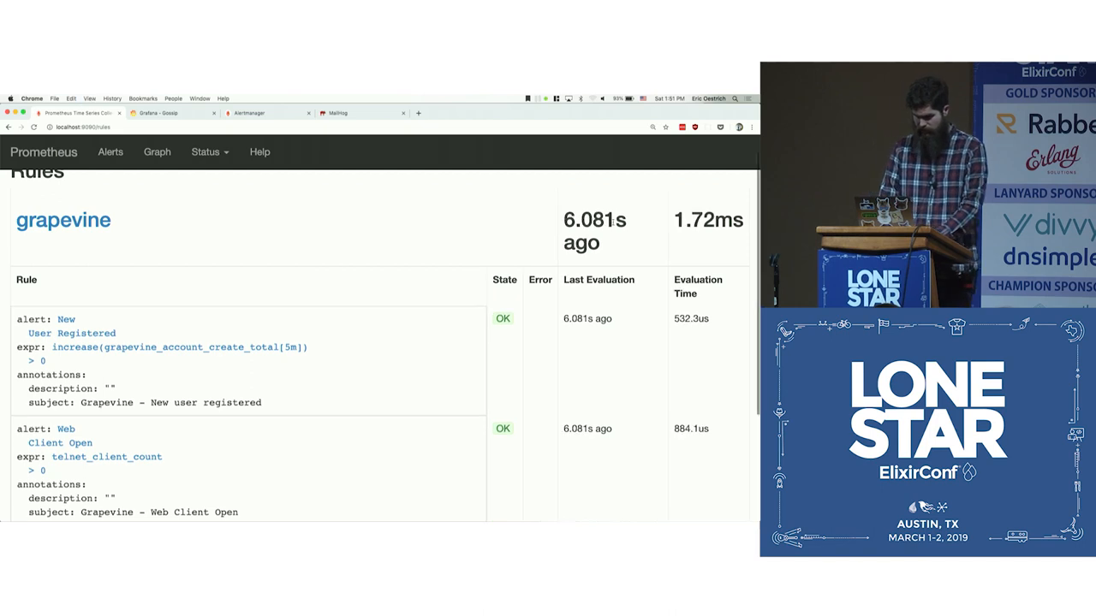
click(336, 113)
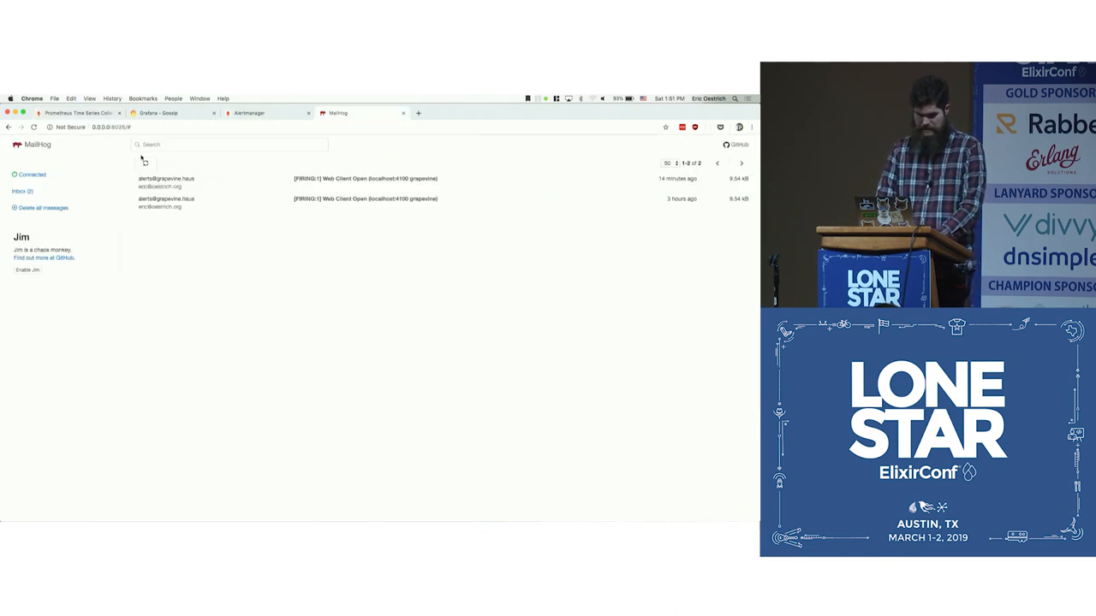
click(77, 113)
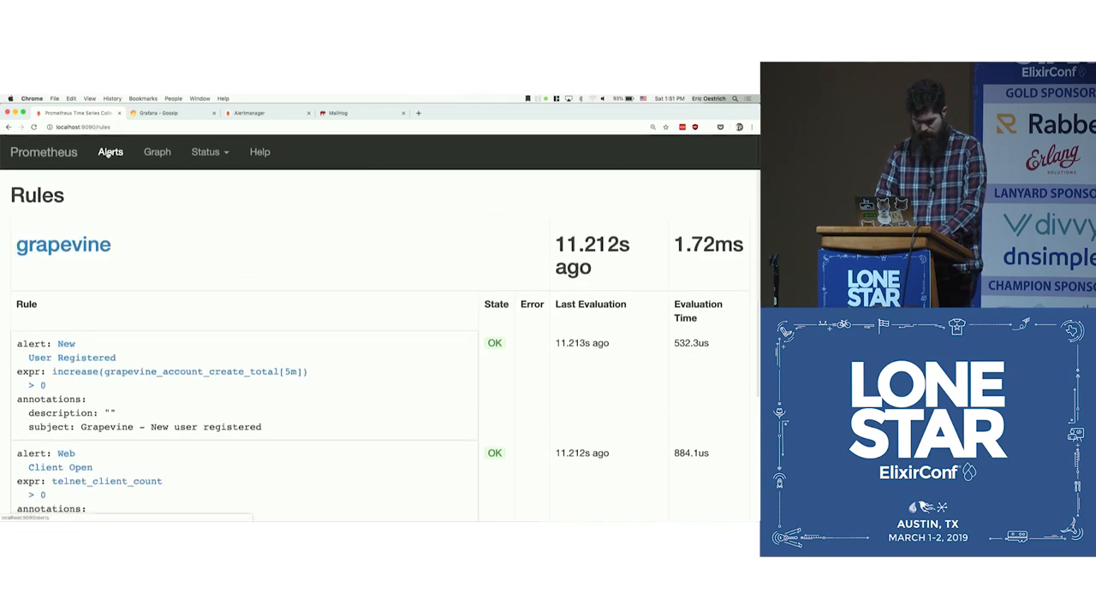
- Navigate via Graph to Status > Targets showing the grapevine endpoint up
click(158, 151)
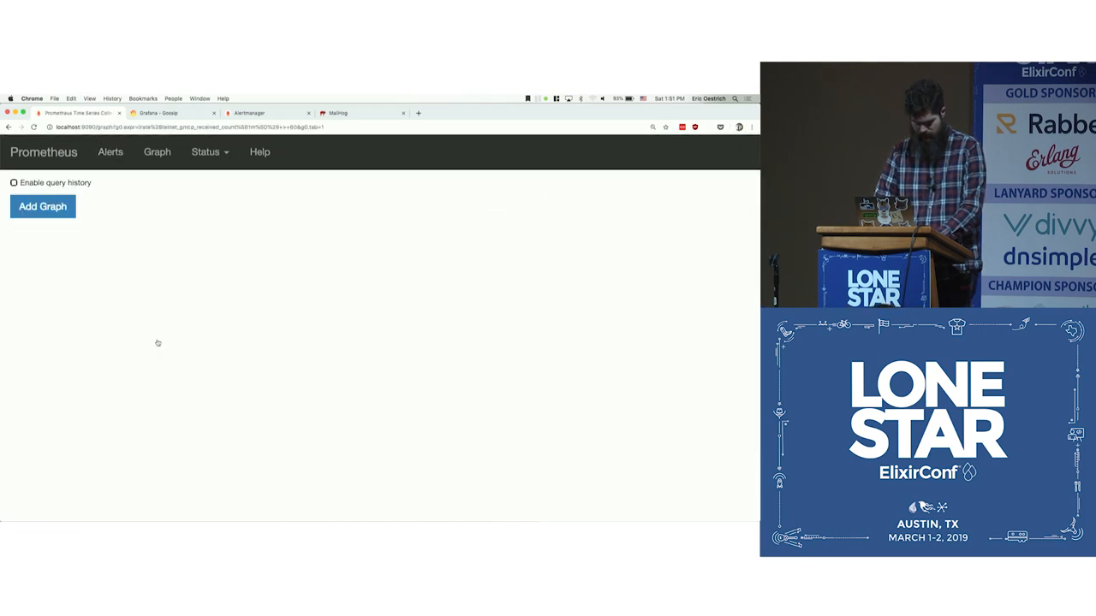
click(42, 205)
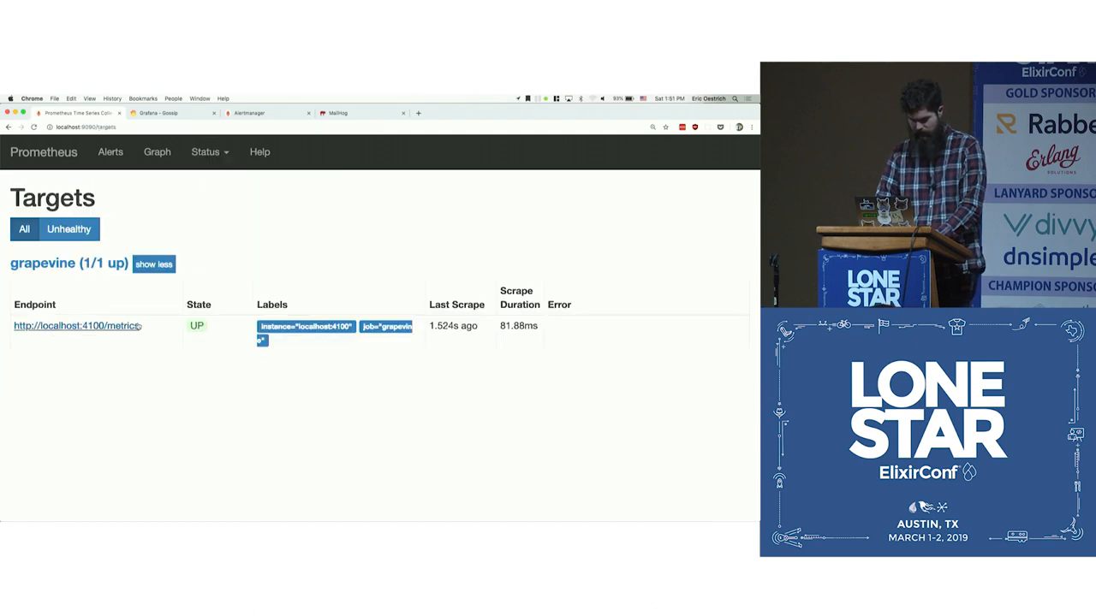
mouse_move(202, 223)
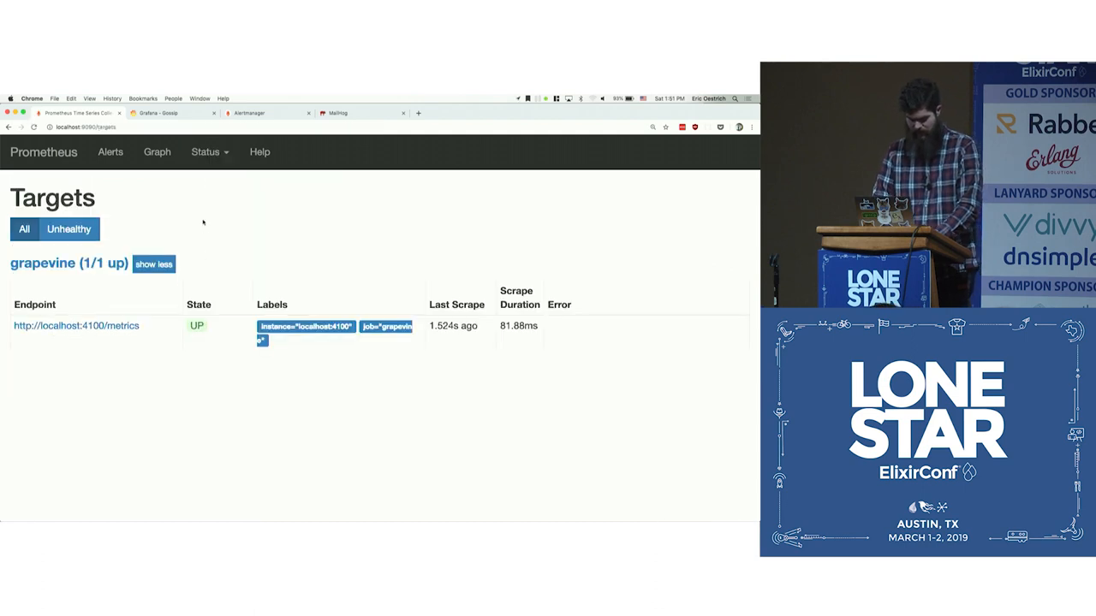